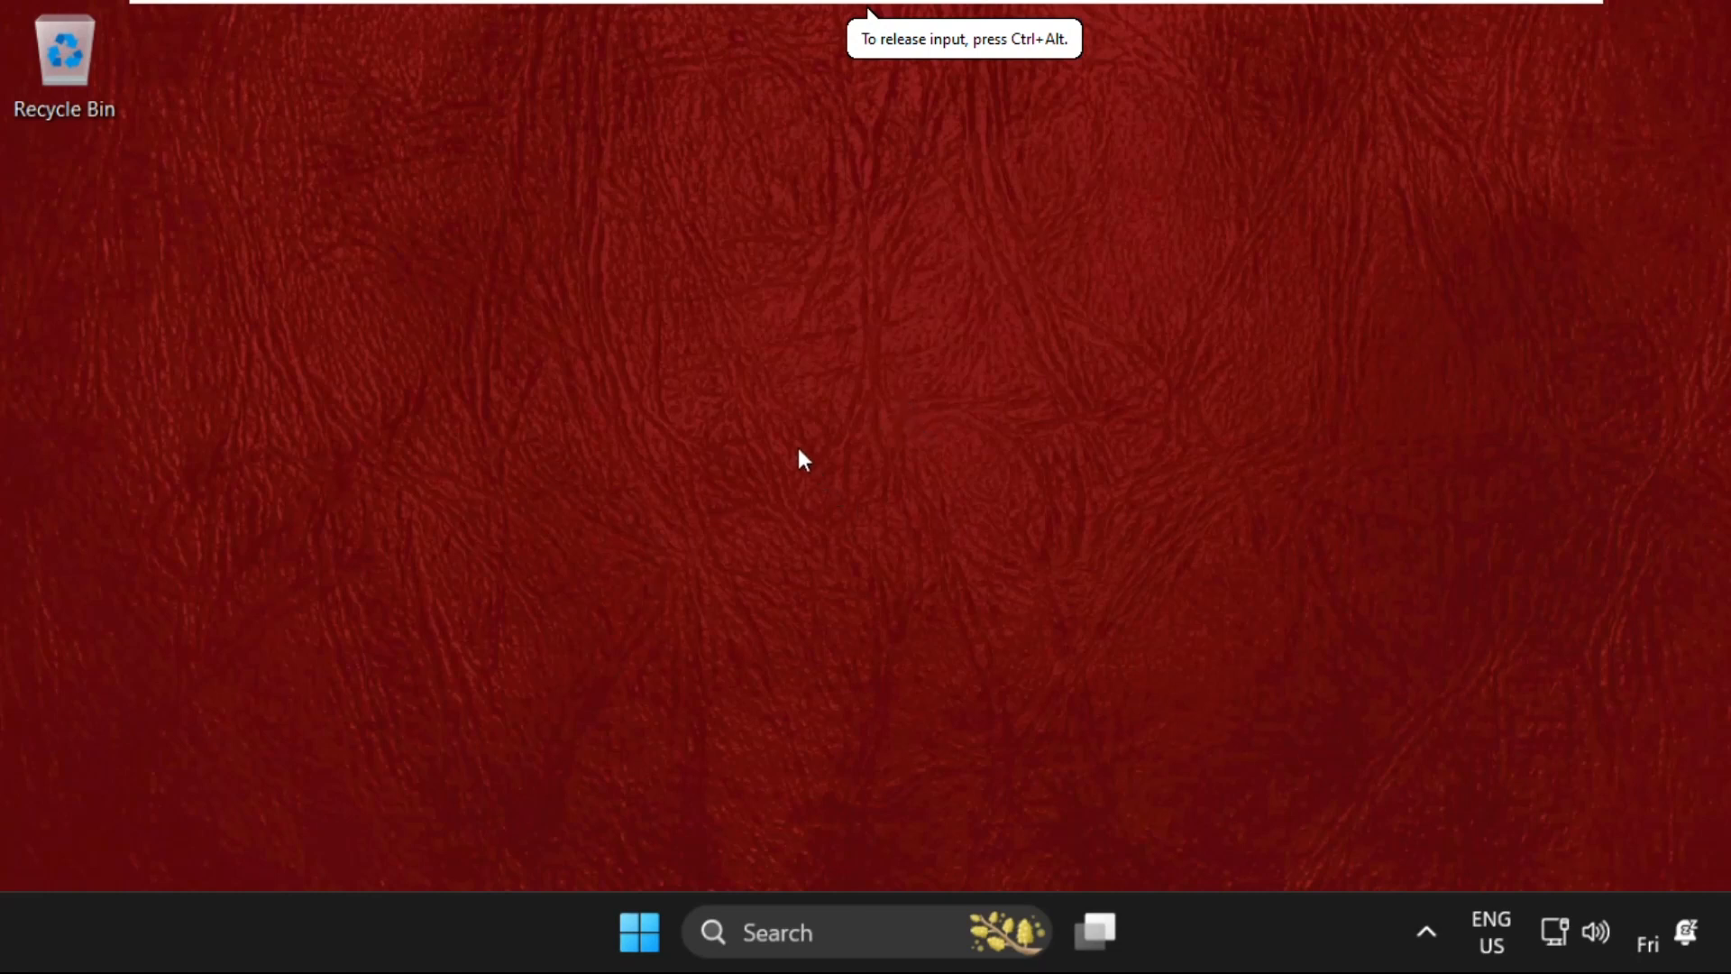
{"action": "mouse_move", "coordinate": [845, 499]}
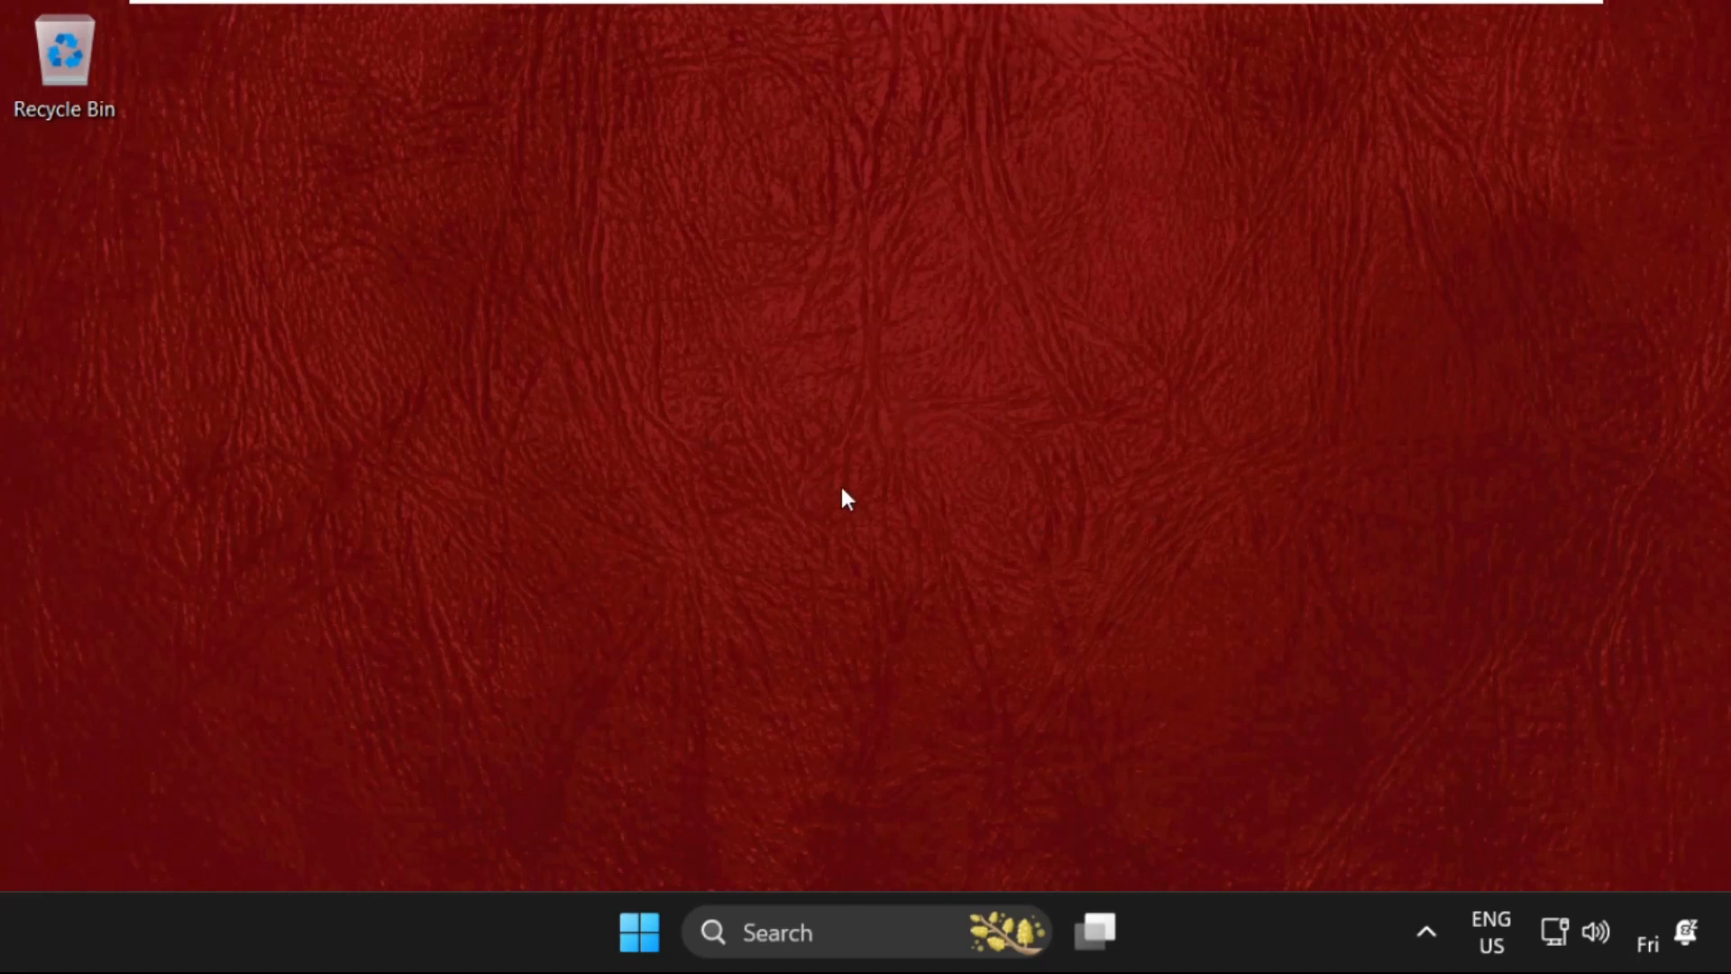
{"action": "mouse_move", "coordinate": [836, 473]}
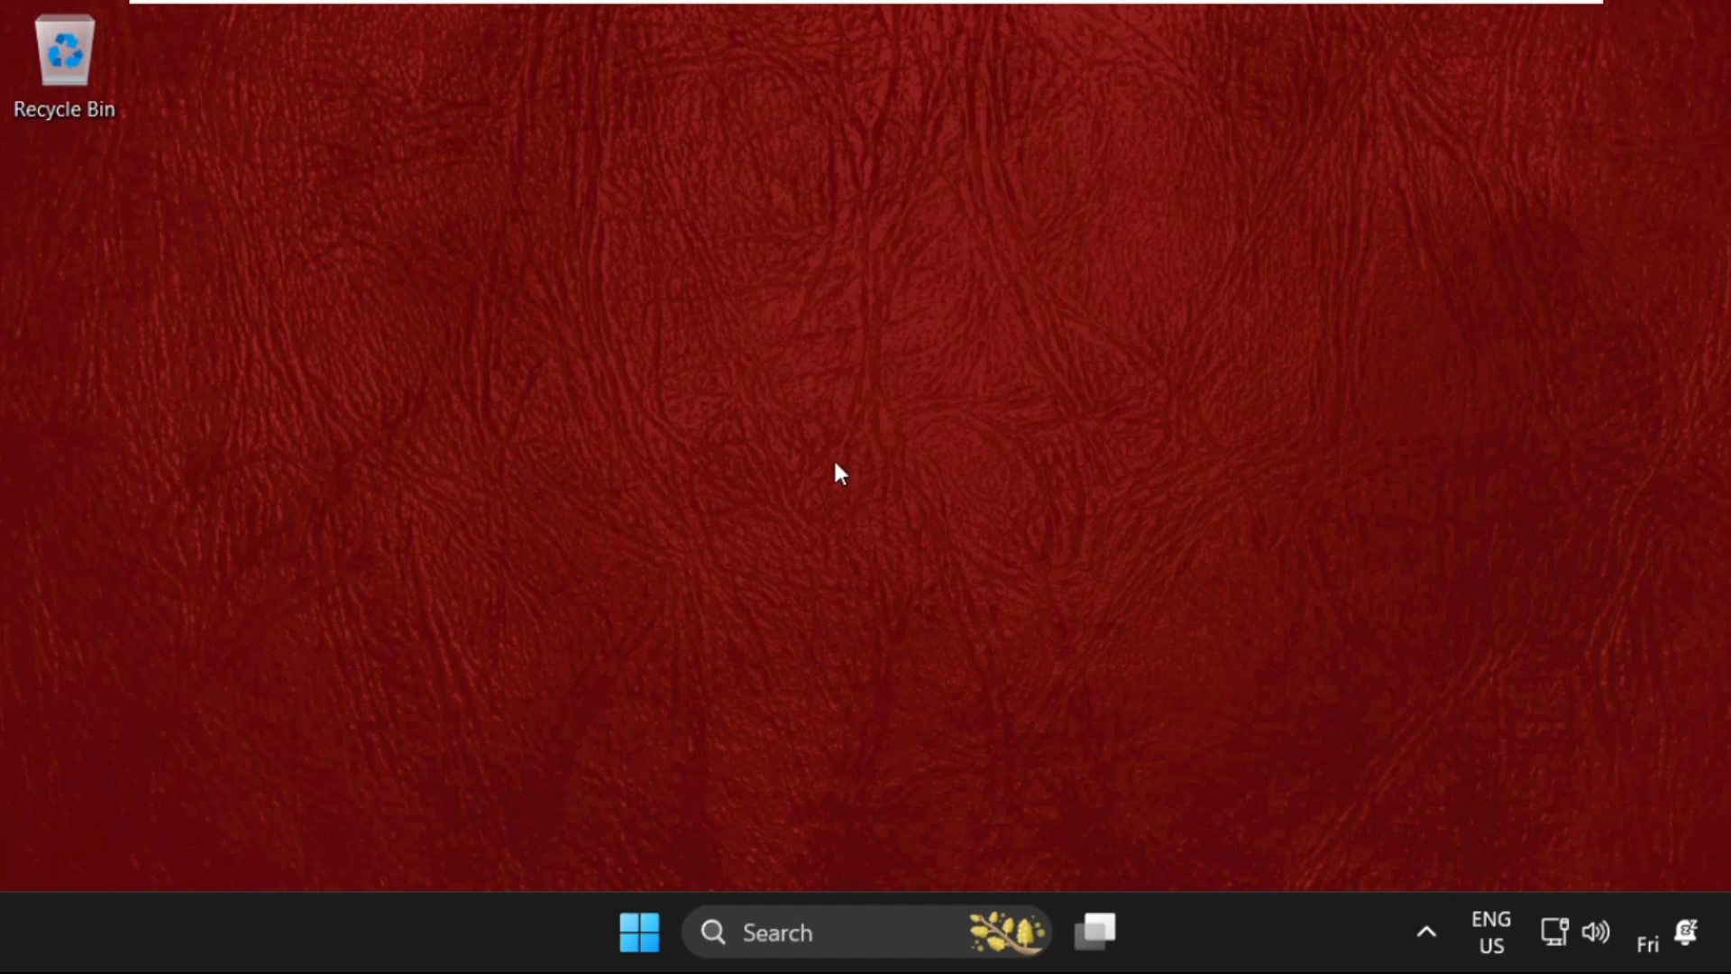
{"action": "mouse_move", "coordinate": [665, 569]}
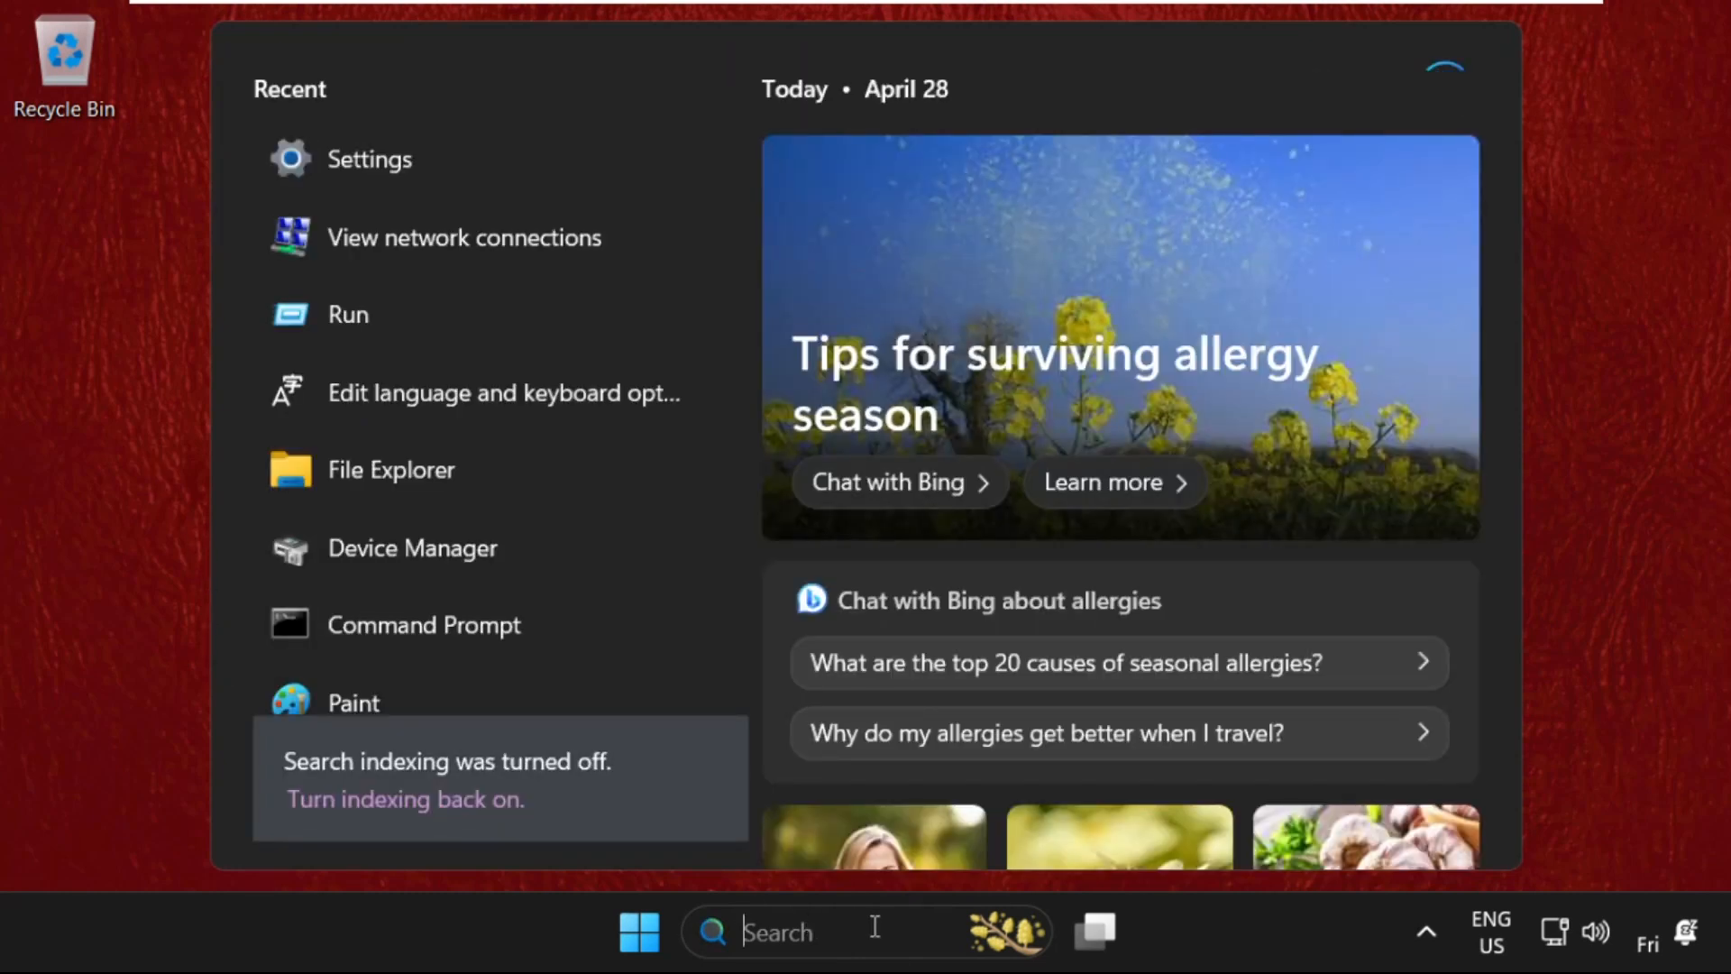
Search Windows for 'services' to surface the Services app as best match
{"action": "type", "text": "services"}
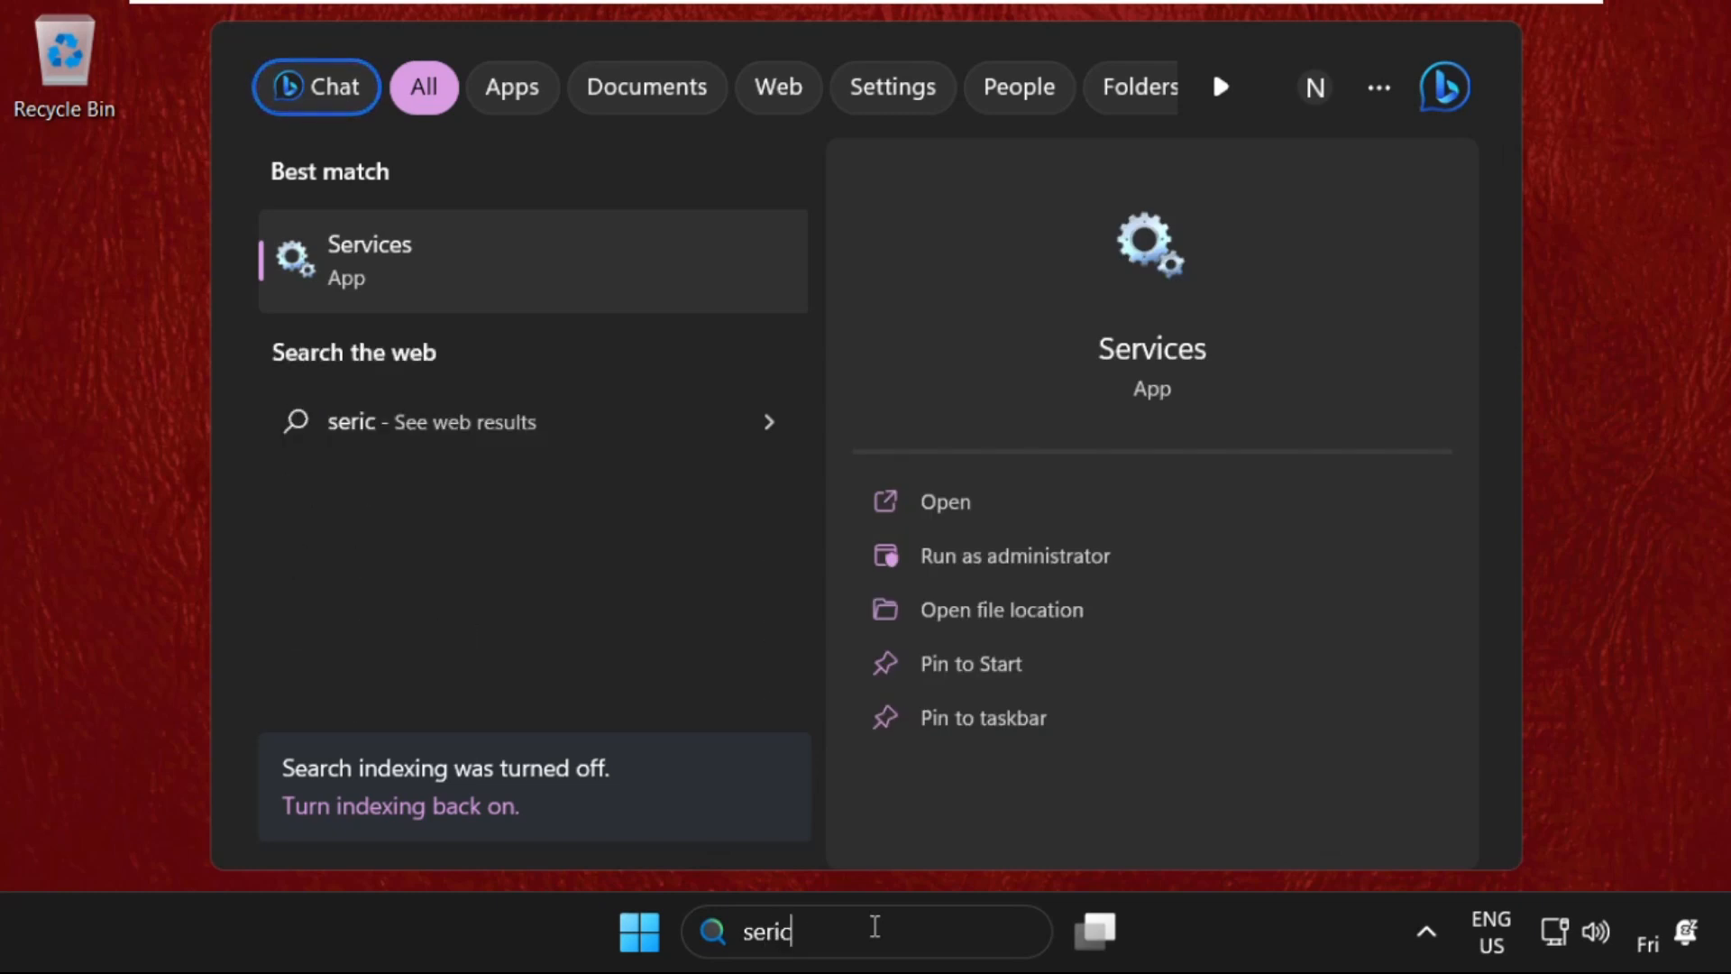
{"action": "type", "text": "es"}
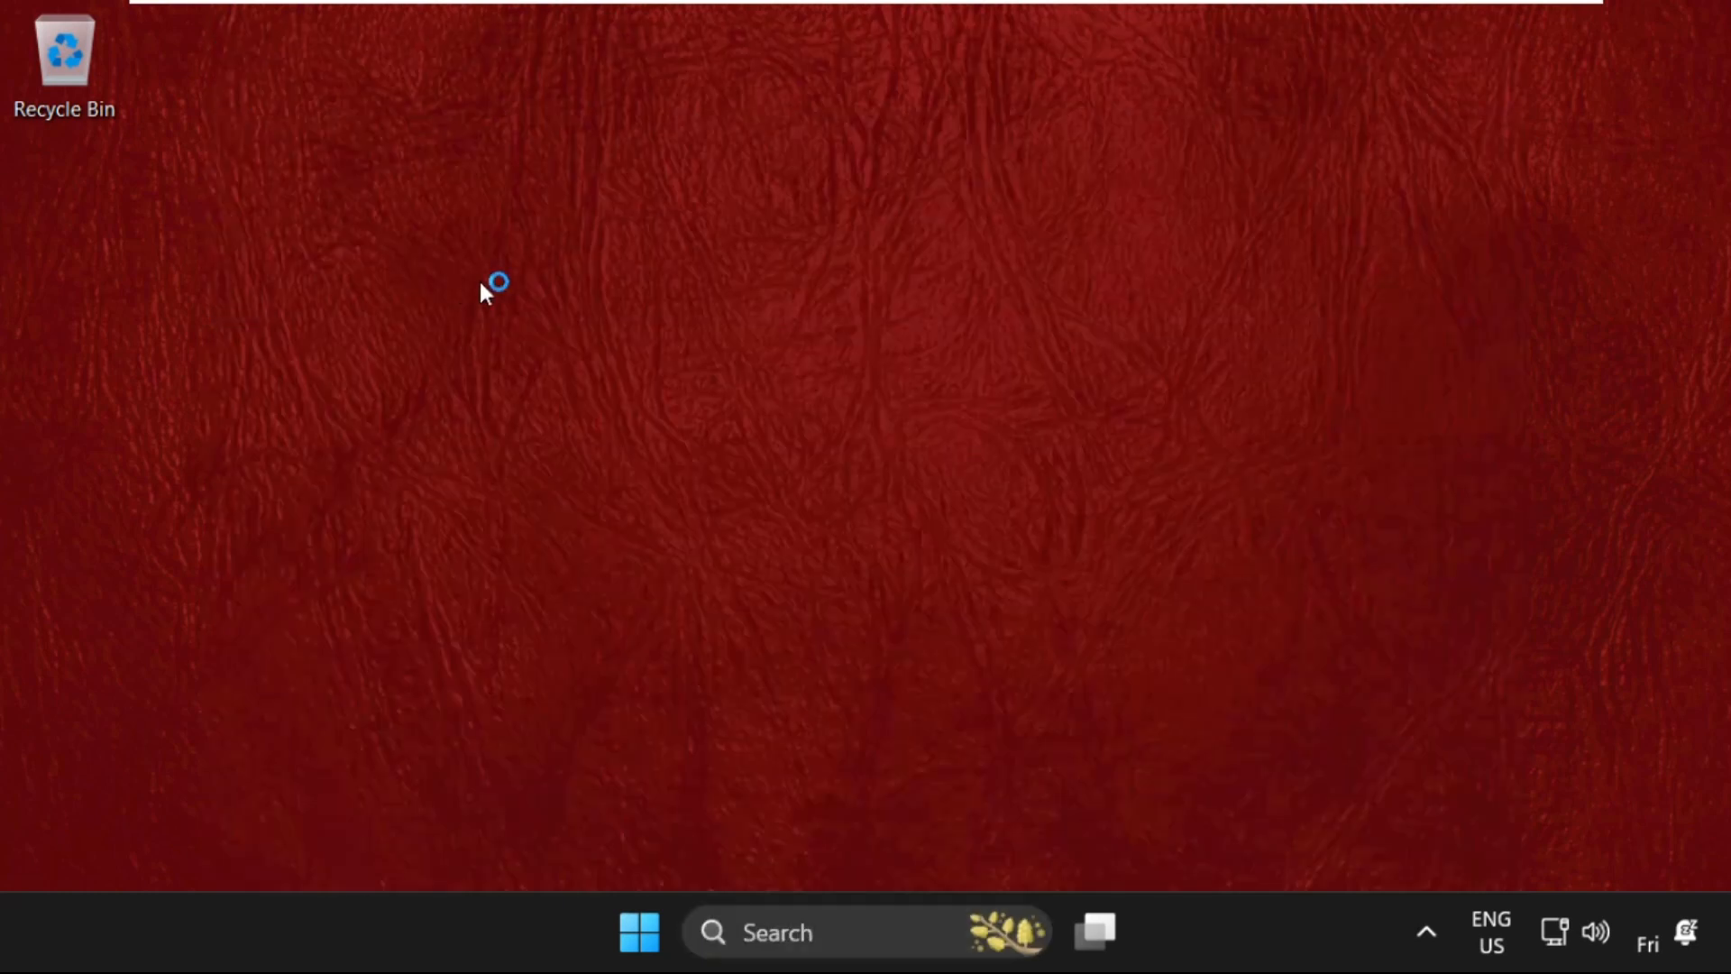
Reposition the Services window, scroll to Windows Update, and stop the service
{"action": "left_click", "coordinate": [495, 282]}
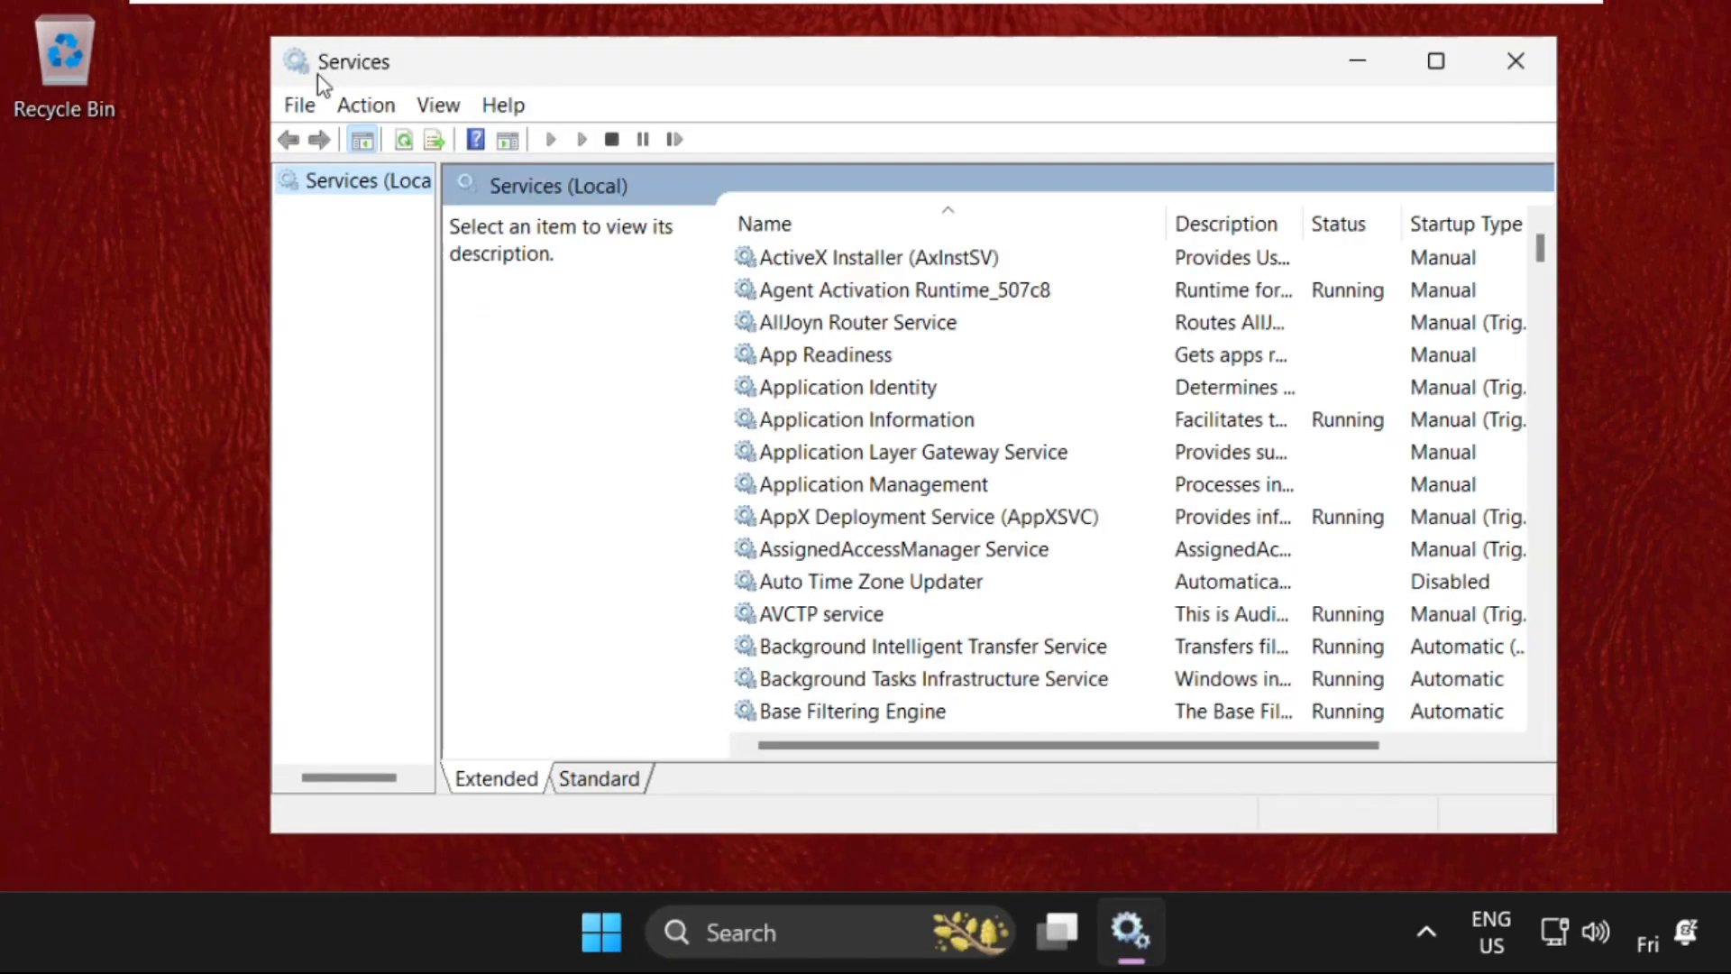
{"action": "mouse_move", "coordinate": [678, 60]}
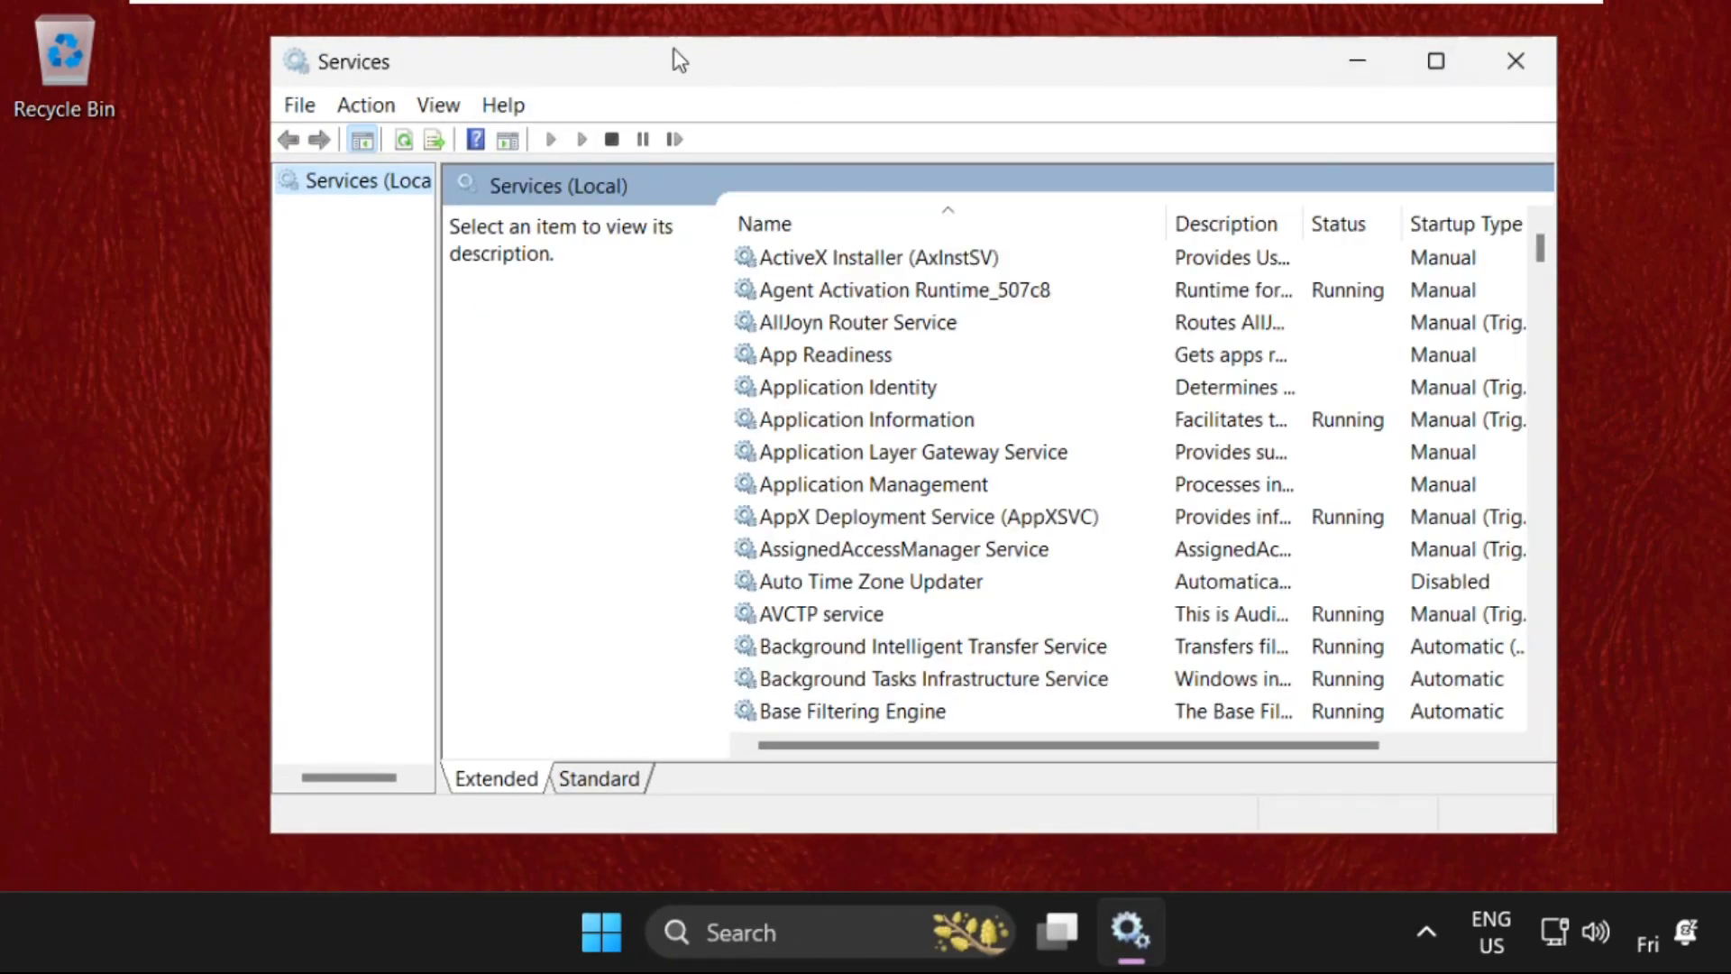
{"action": "left_click_drag", "start_coordinate": [679, 60], "coordinate": [451, 208]}
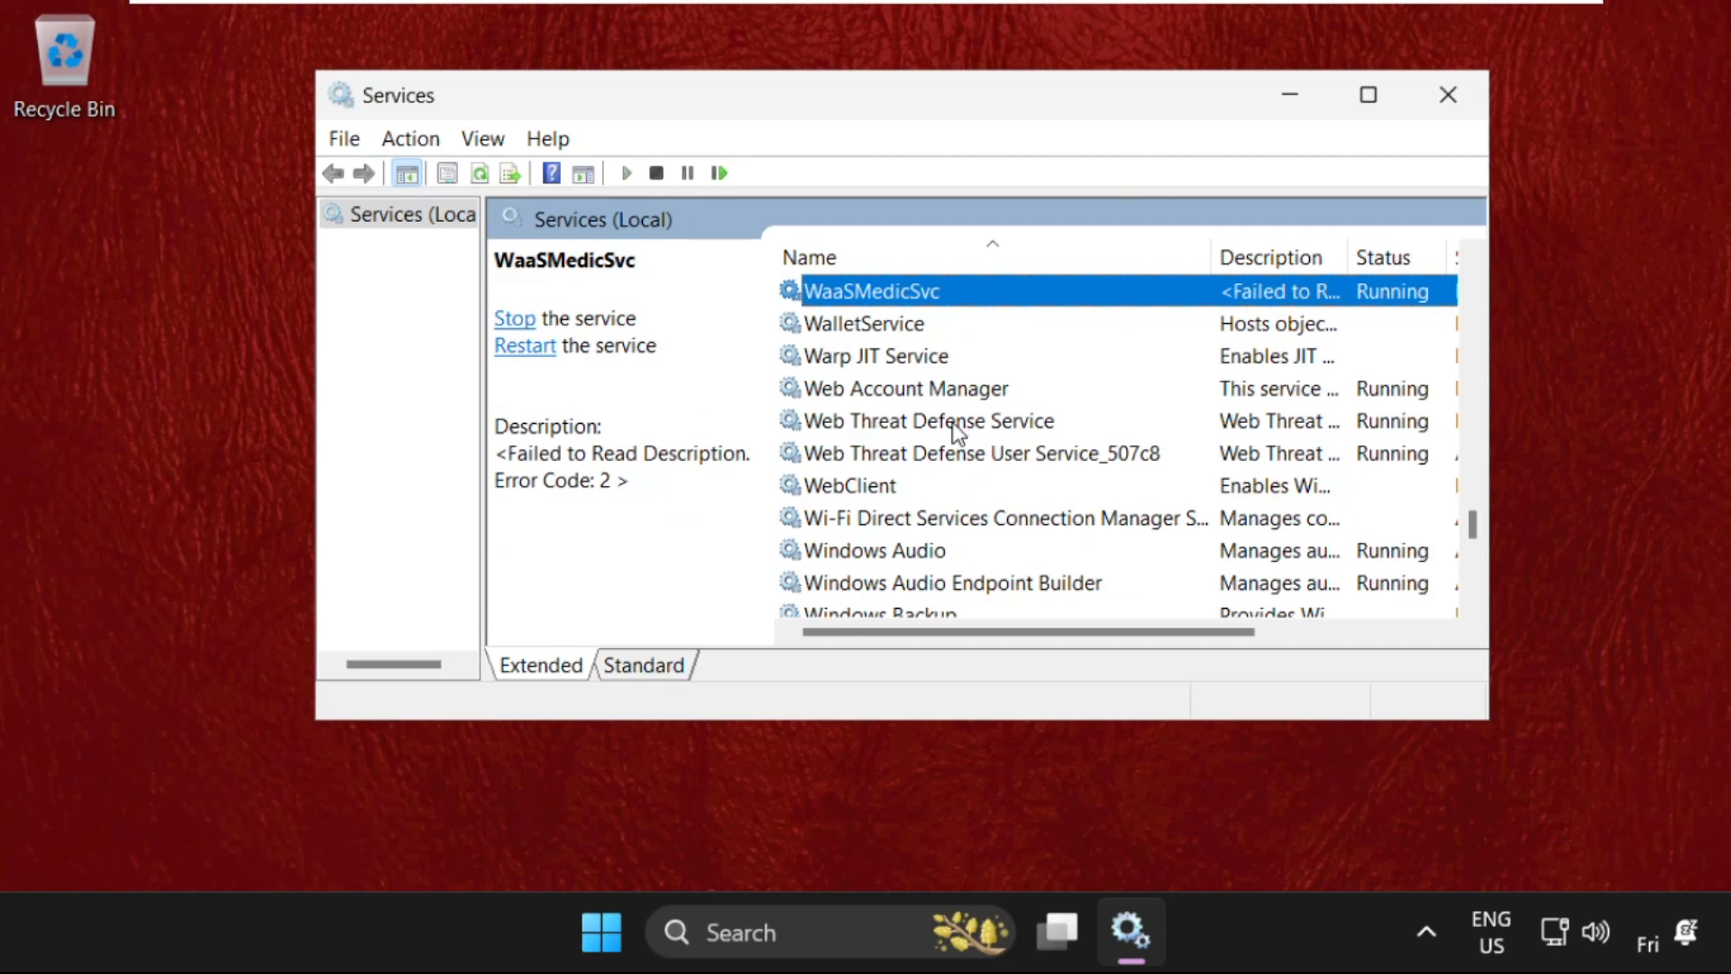
{"action": "left_click", "coordinate": [906, 387]}
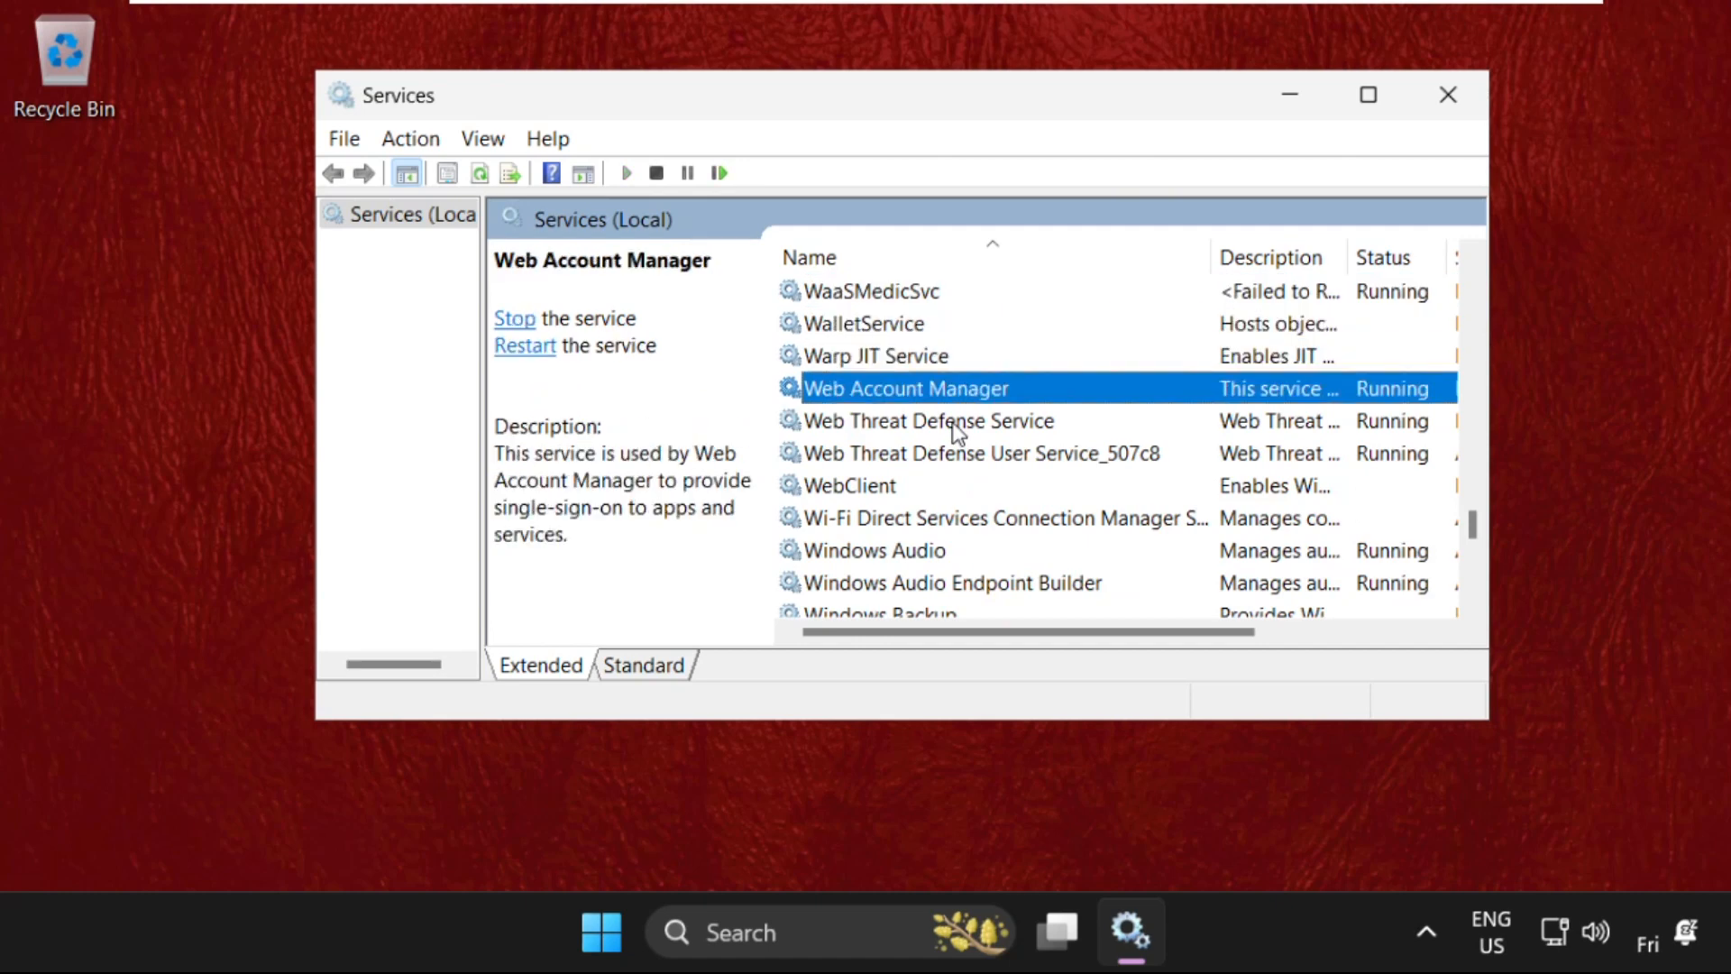
{"action": "scroll", "scroll_direction": "down", "scroll_amount": 3}
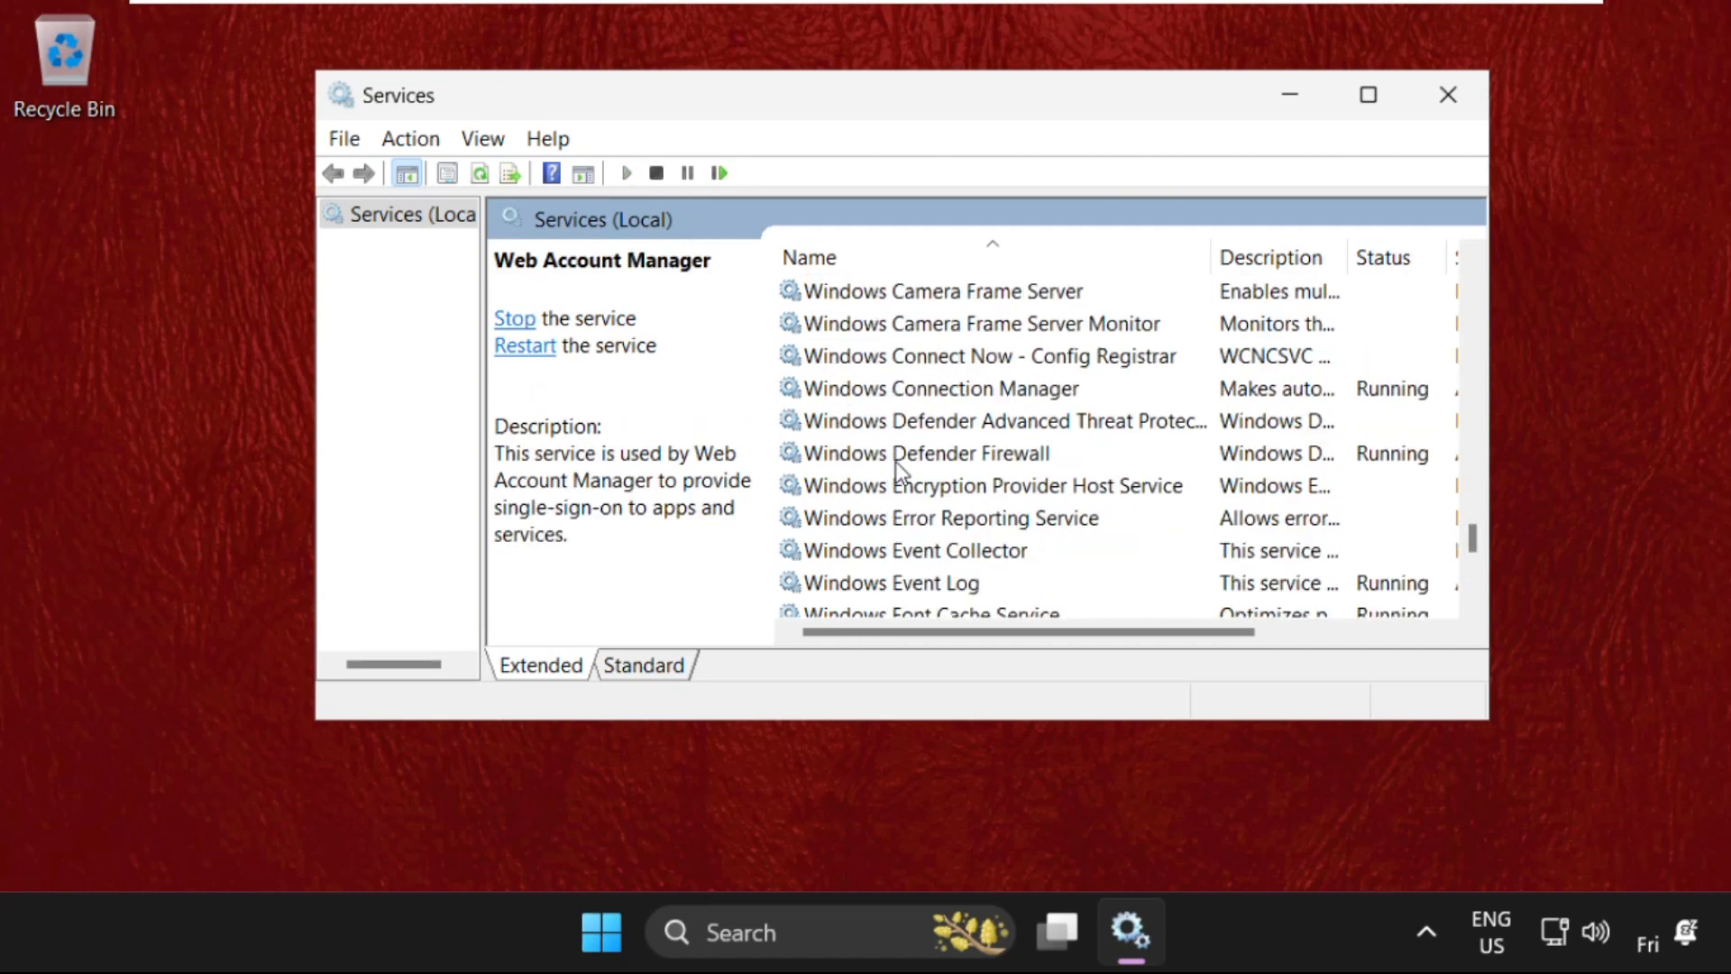
{"action": "scroll", "scroll_direction": "down", "scroll_amount": 3}
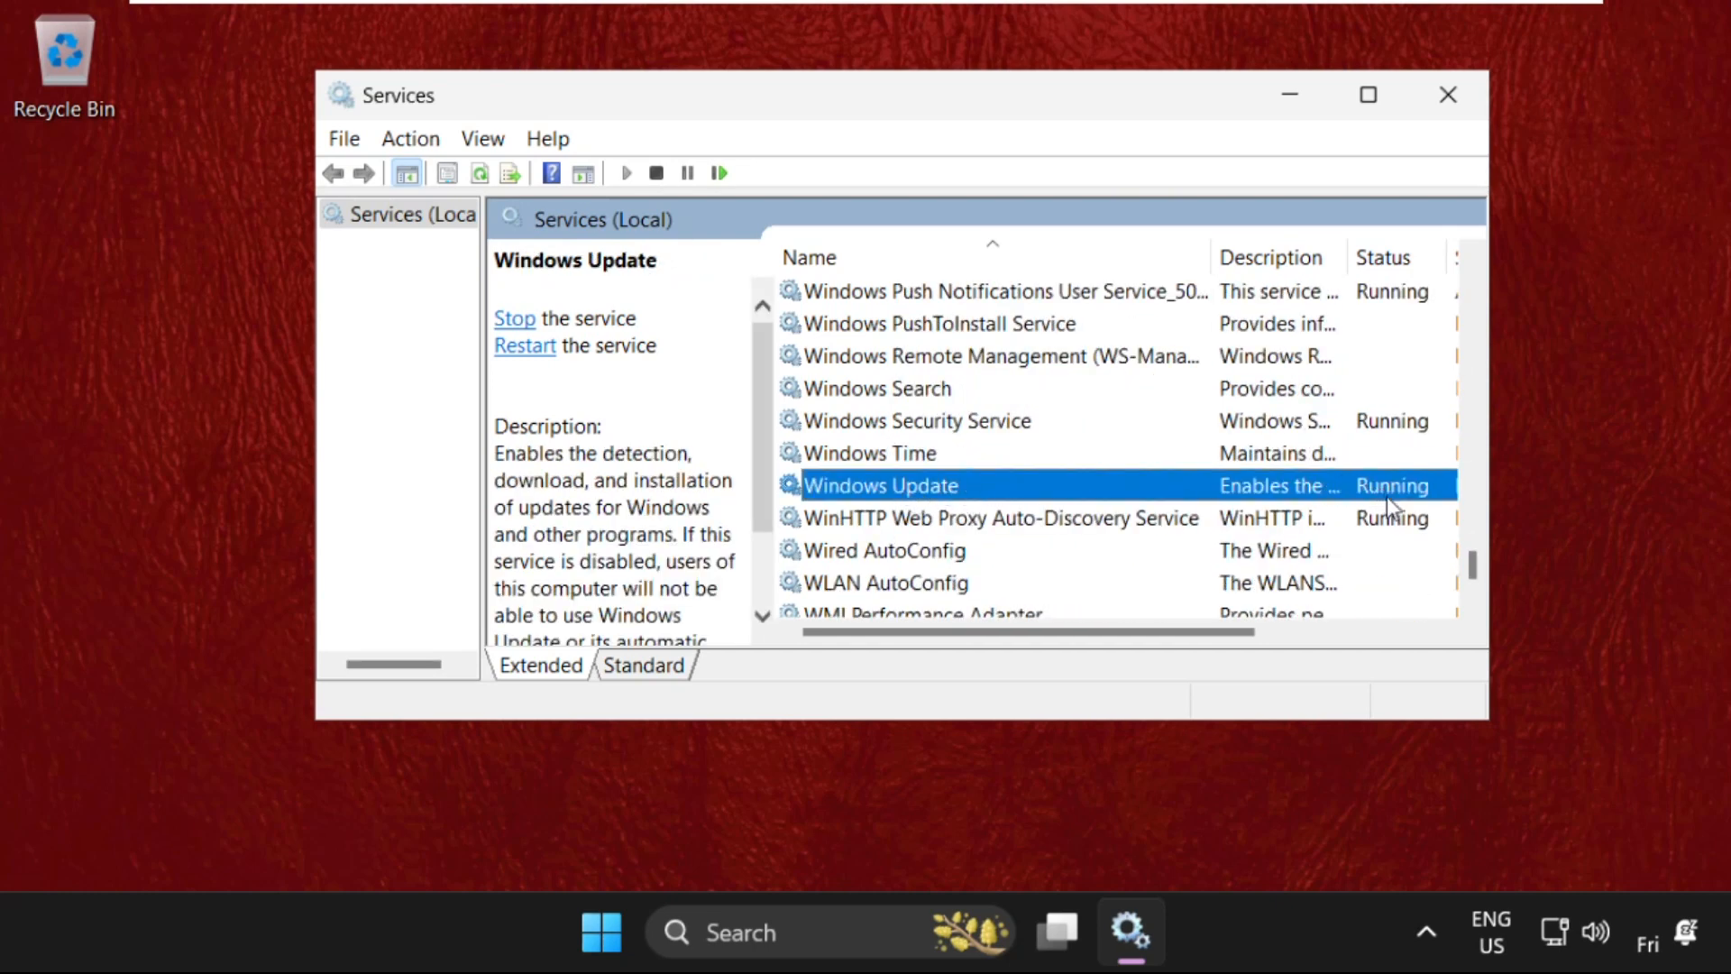
{"action": "mouse_move", "coordinate": [596, 364]}
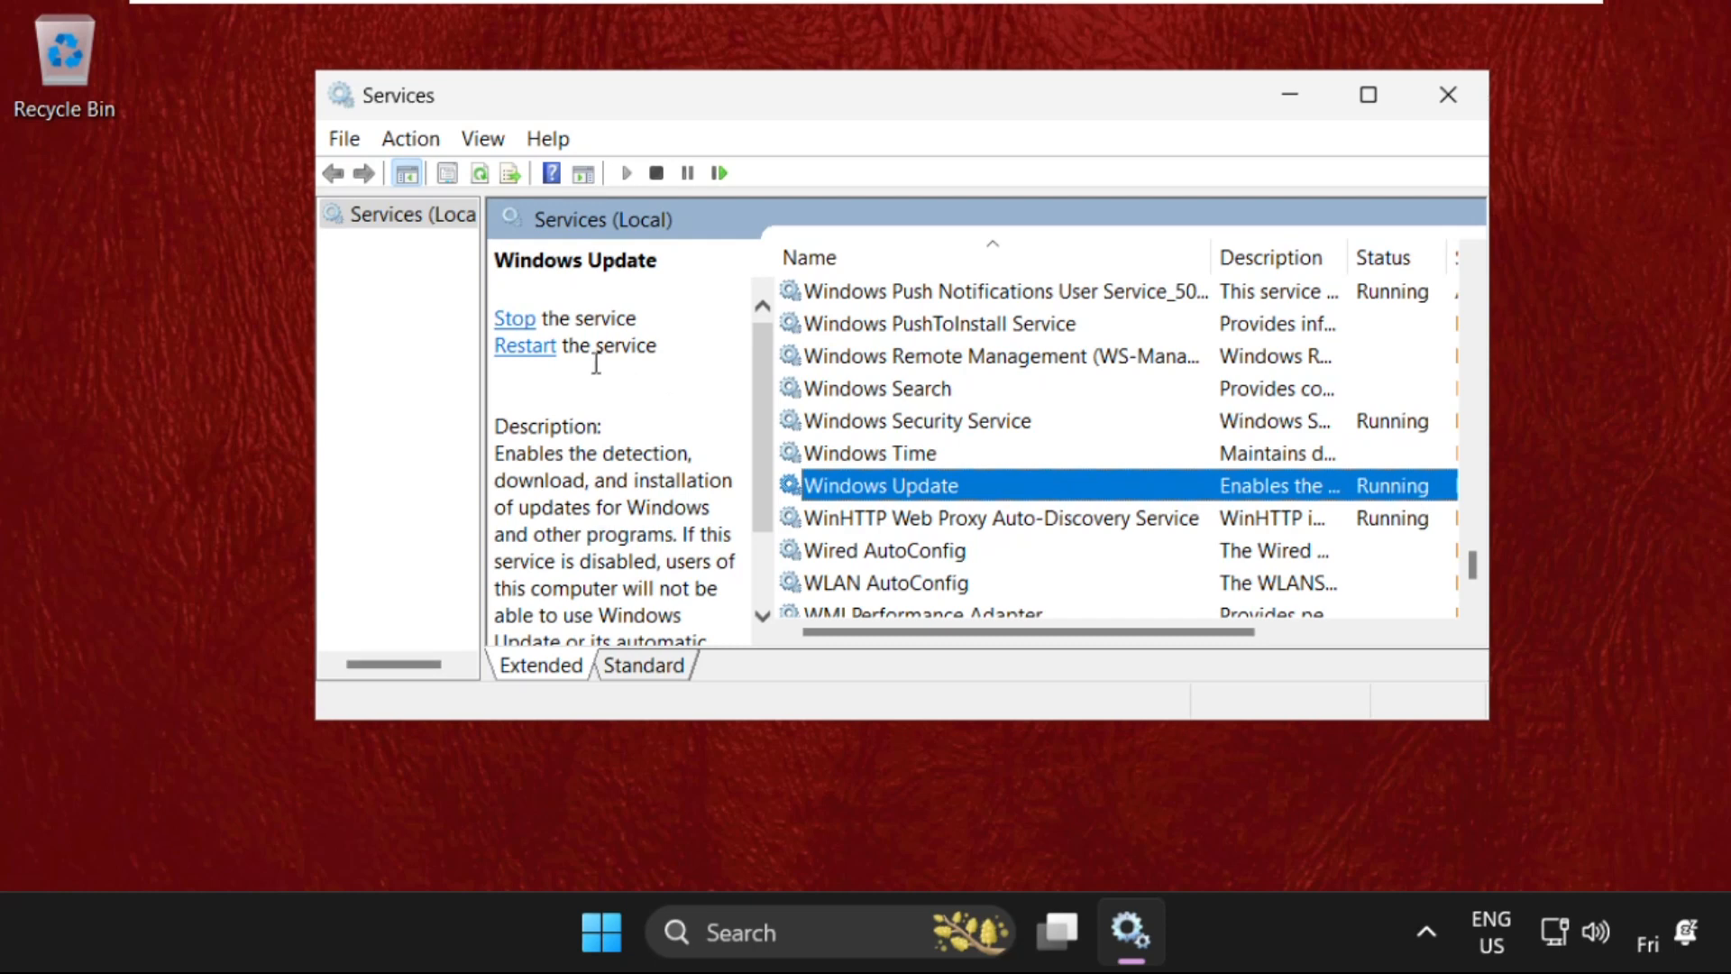
{"action": "mouse_move", "coordinate": [525, 345]}
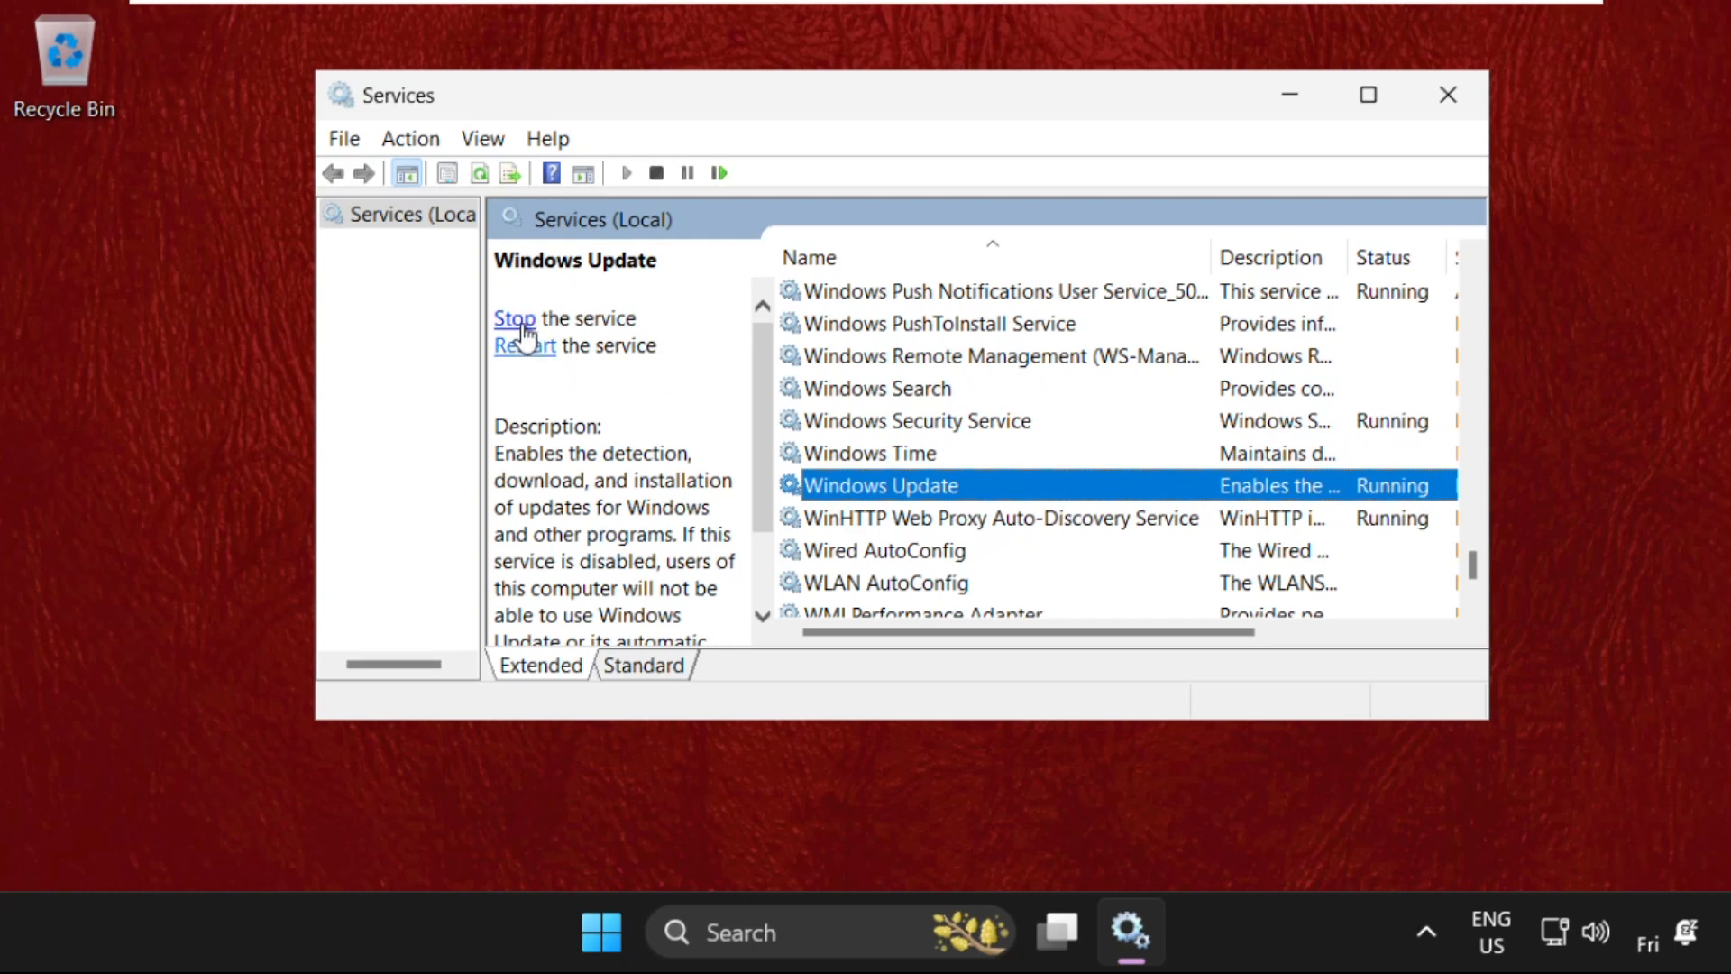
{"action": "left_click", "coordinate": [513, 319]}
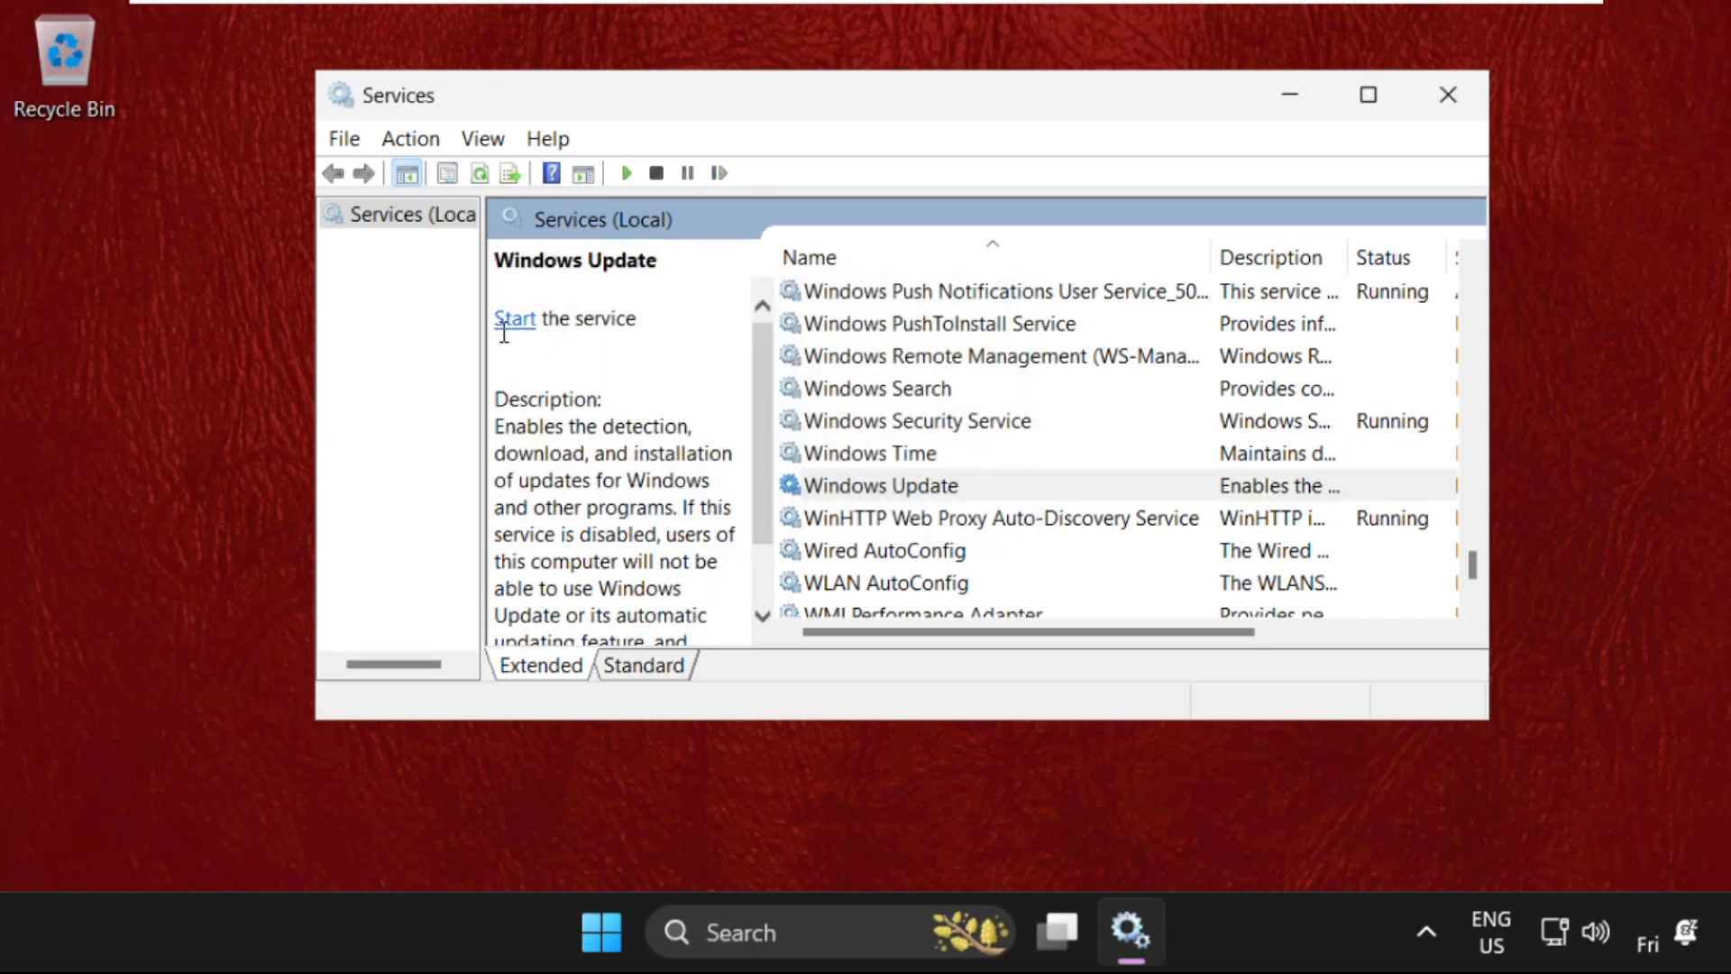
{"action": "right_click", "coordinate": [880, 485]}
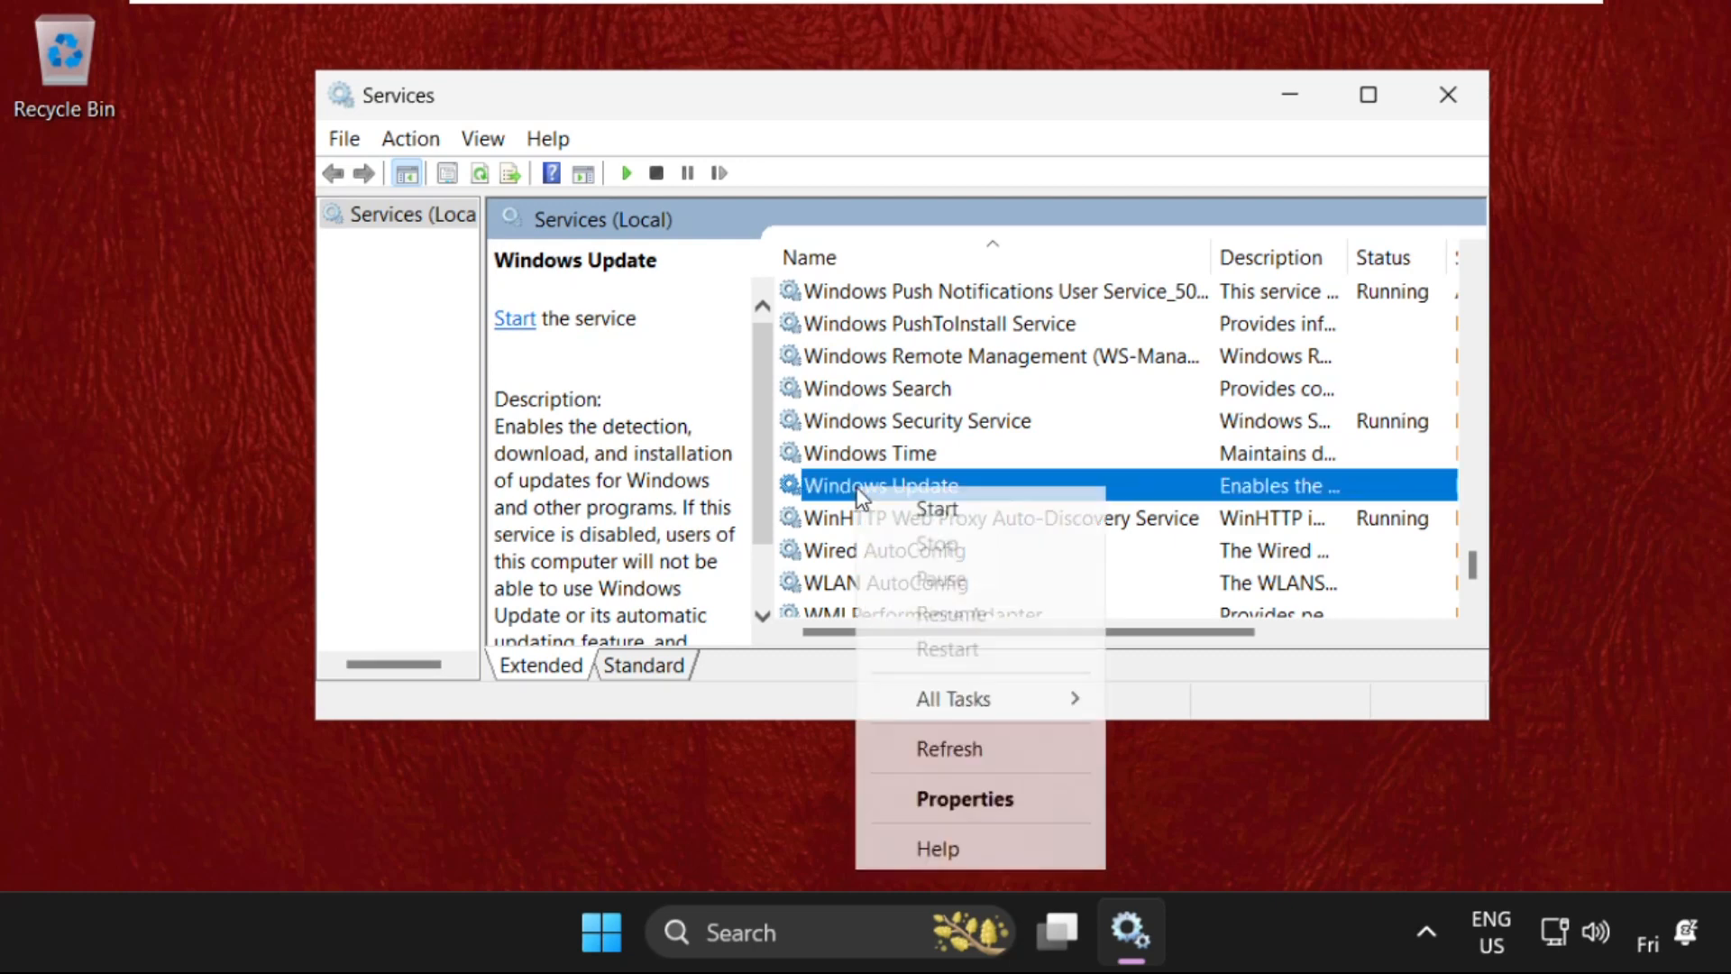
Set Windows Update's startup type to Disabled in Properties, then maximize Services to confirm
{"action": "left_click", "coordinate": [963, 798]}
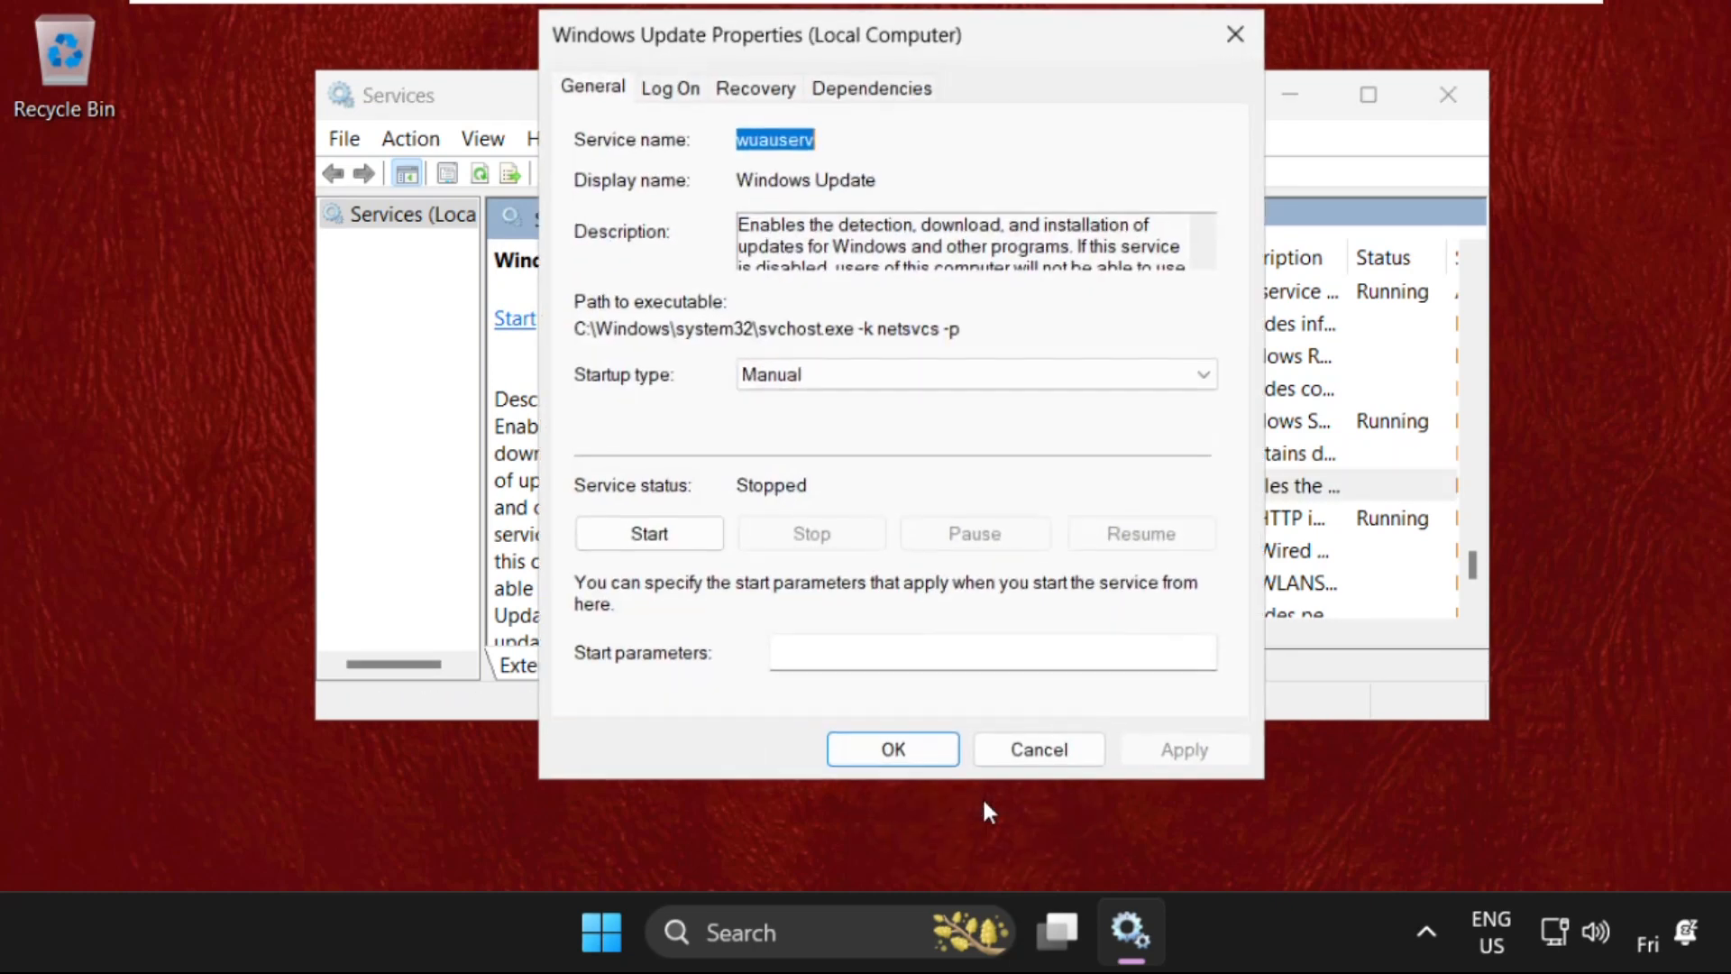
{"action": "mouse_move", "coordinate": [588, 392]}
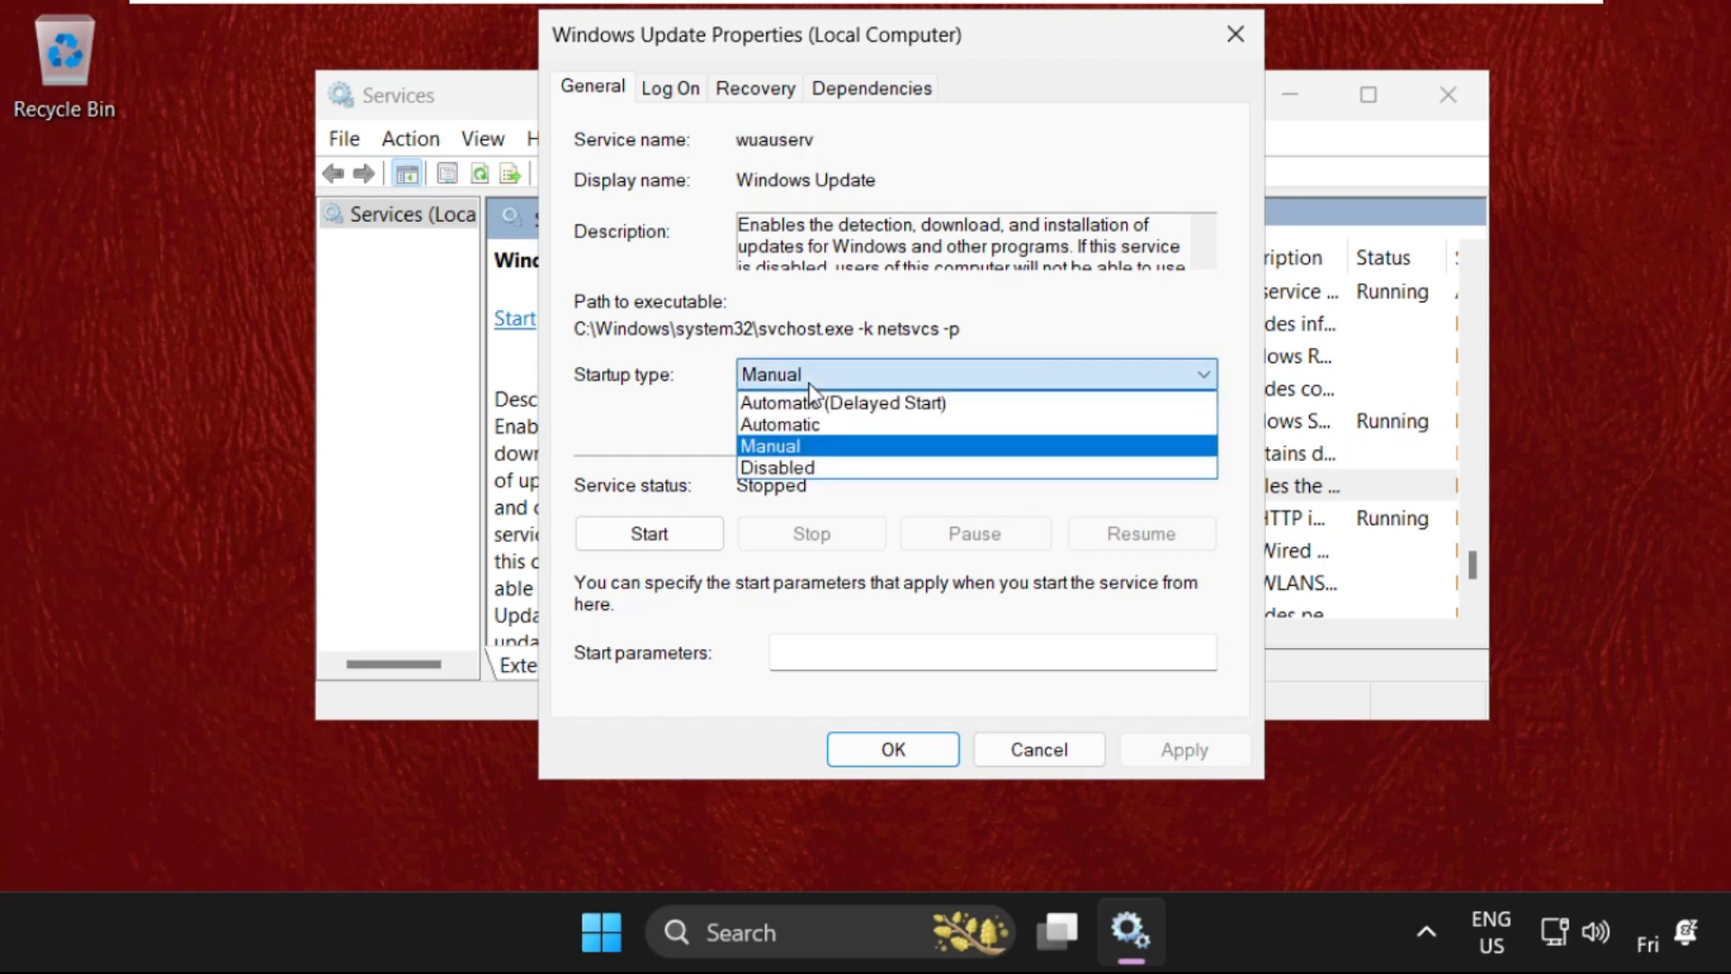
{"action": "left_click", "coordinate": [777, 467]}
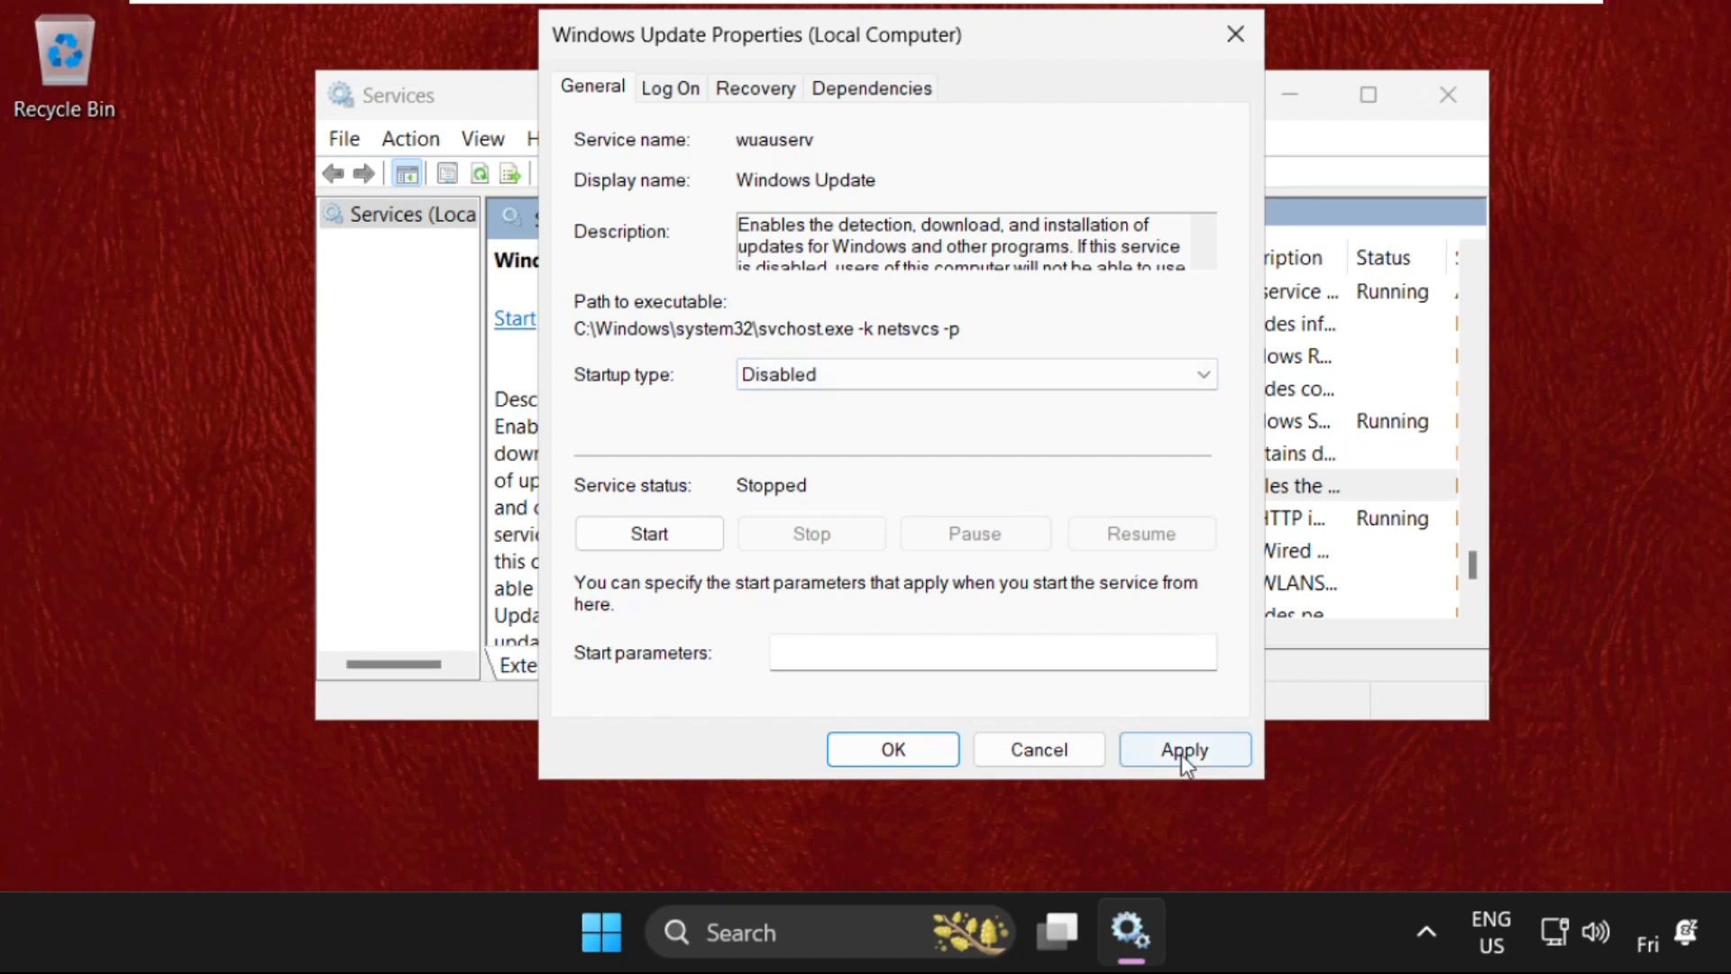
{"action": "left_click", "coordinate": [1184, 748]}
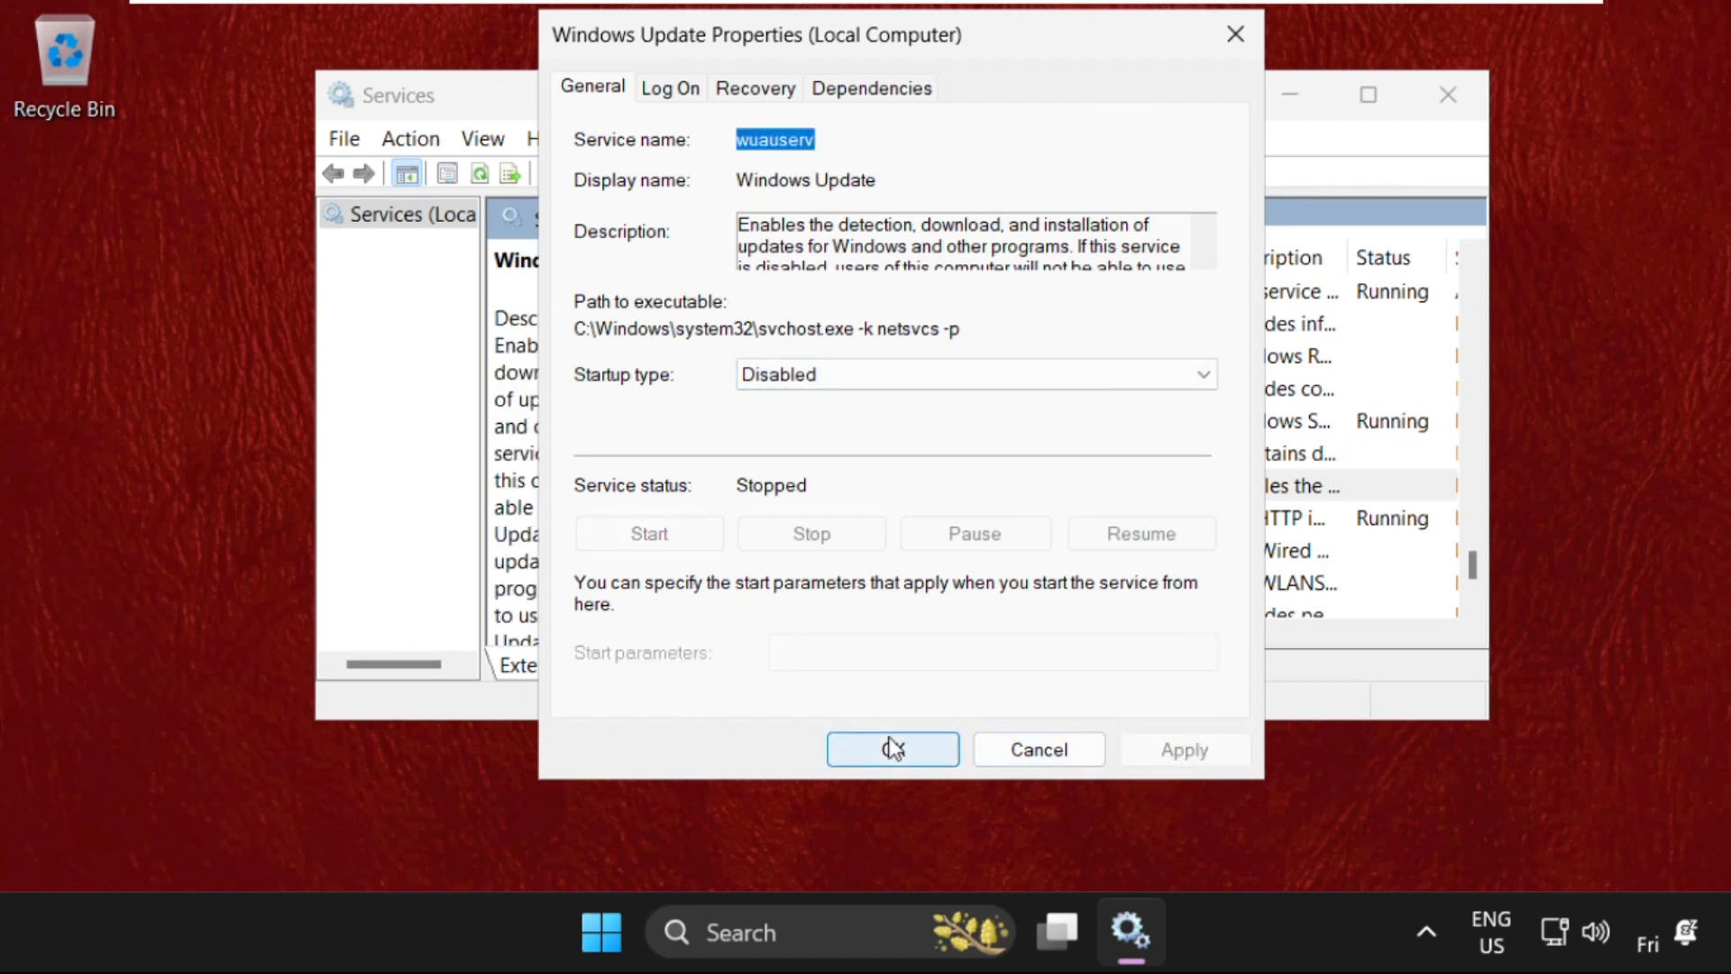
{"action": "left_click", "coordinate": [891, 748]}
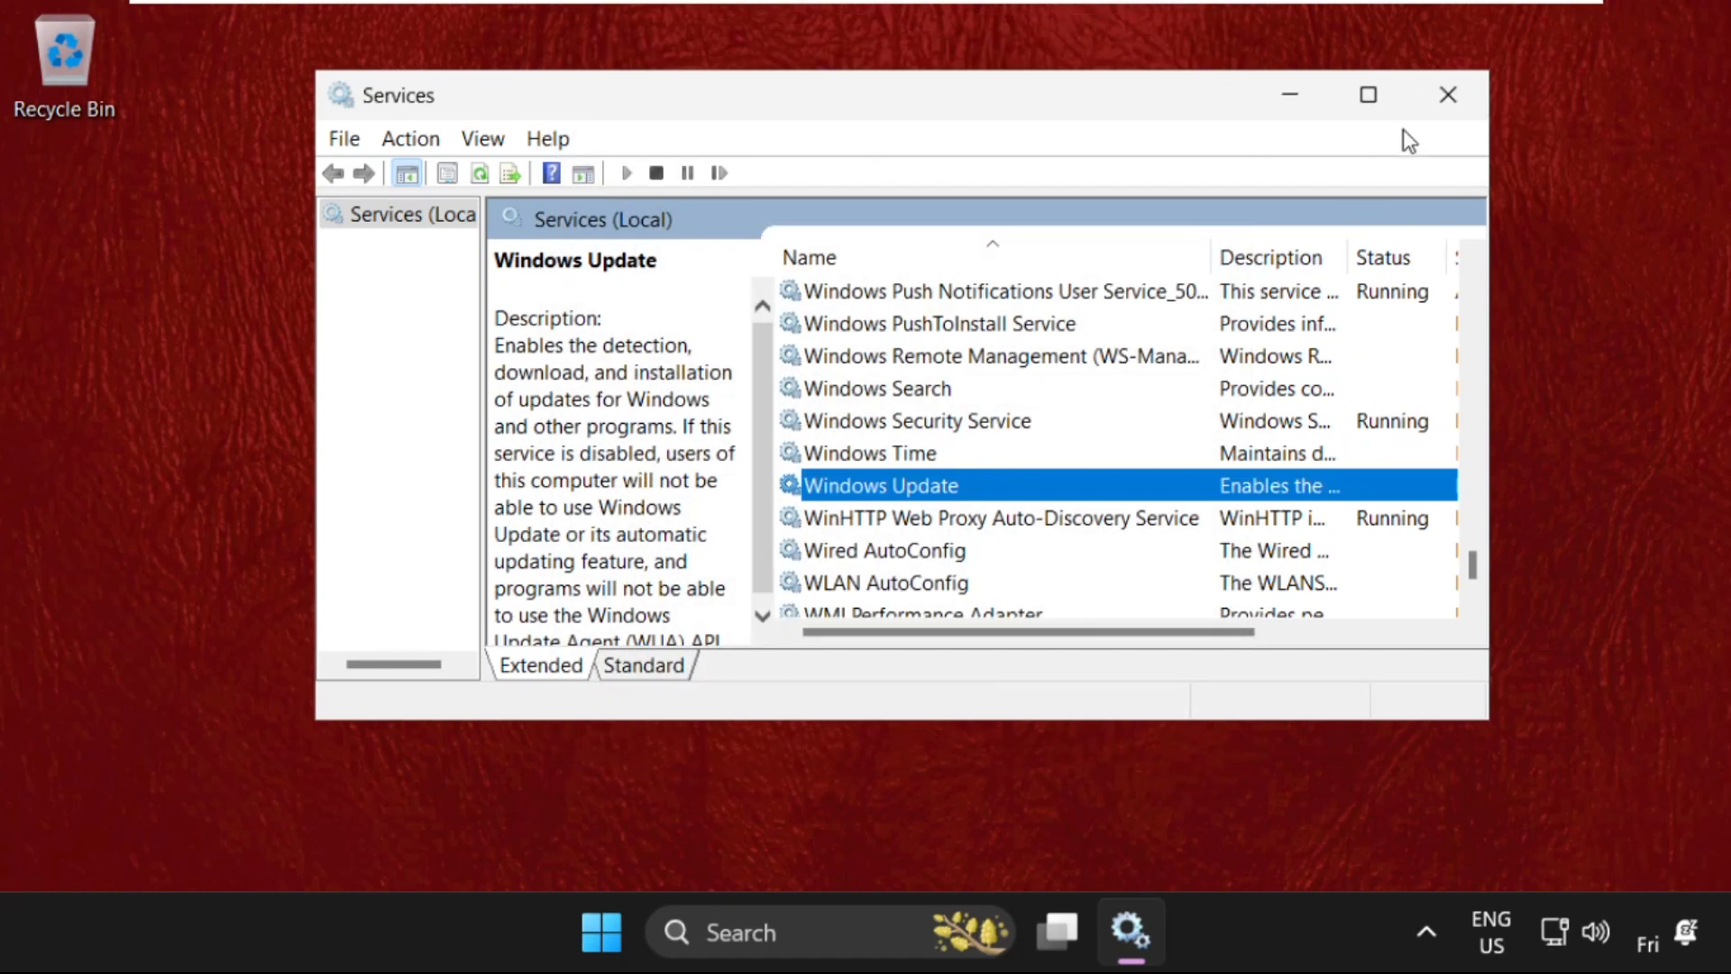
{"action": "left_click", "coordinate": [1367, 93]}
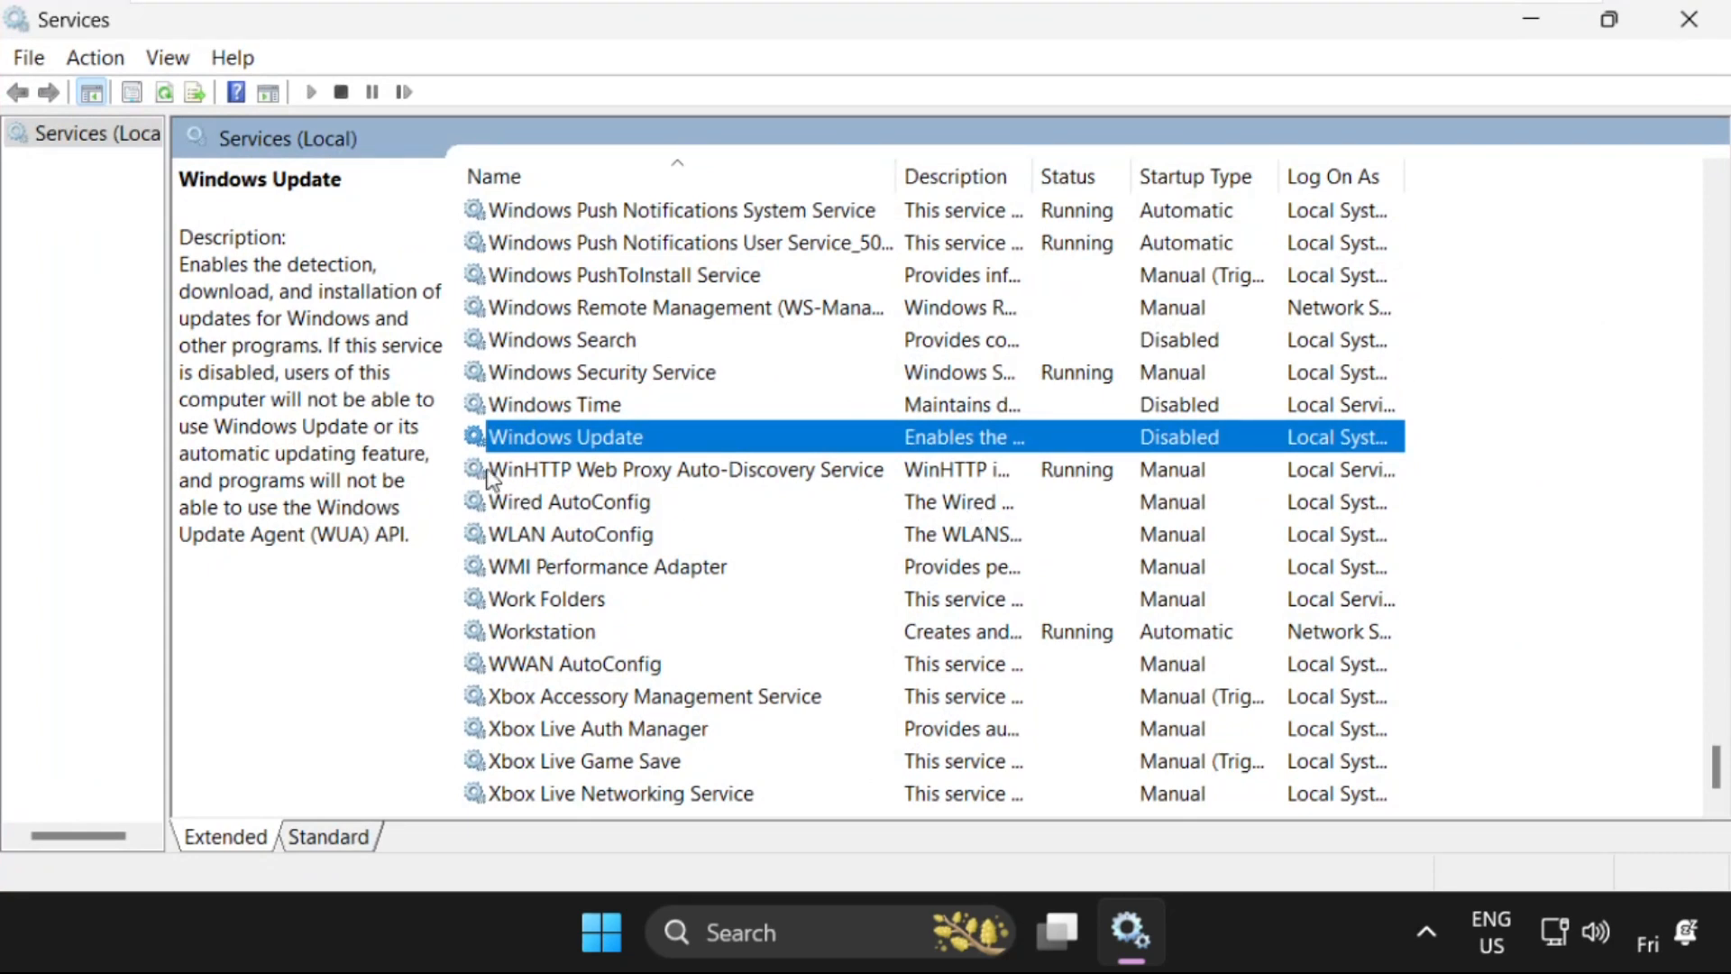
{"action": "mouse_move", "coordinate": [1198, 441]}
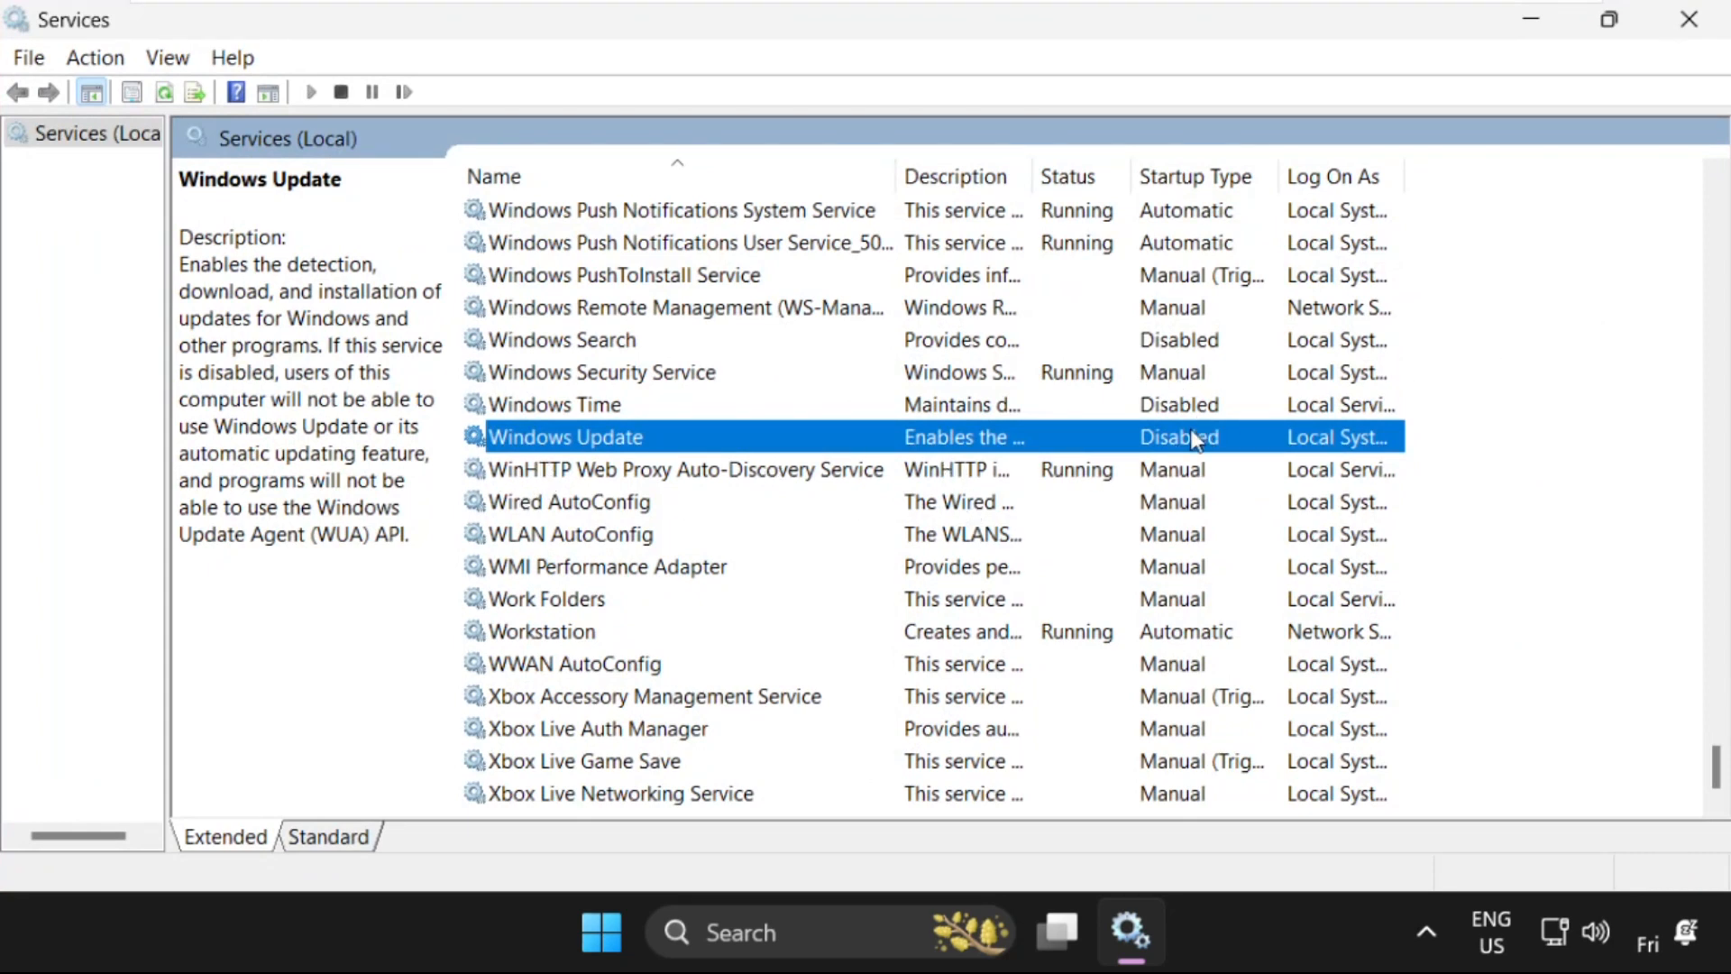
{"action": "mouse_move", "coordinate": [1581, 186]}
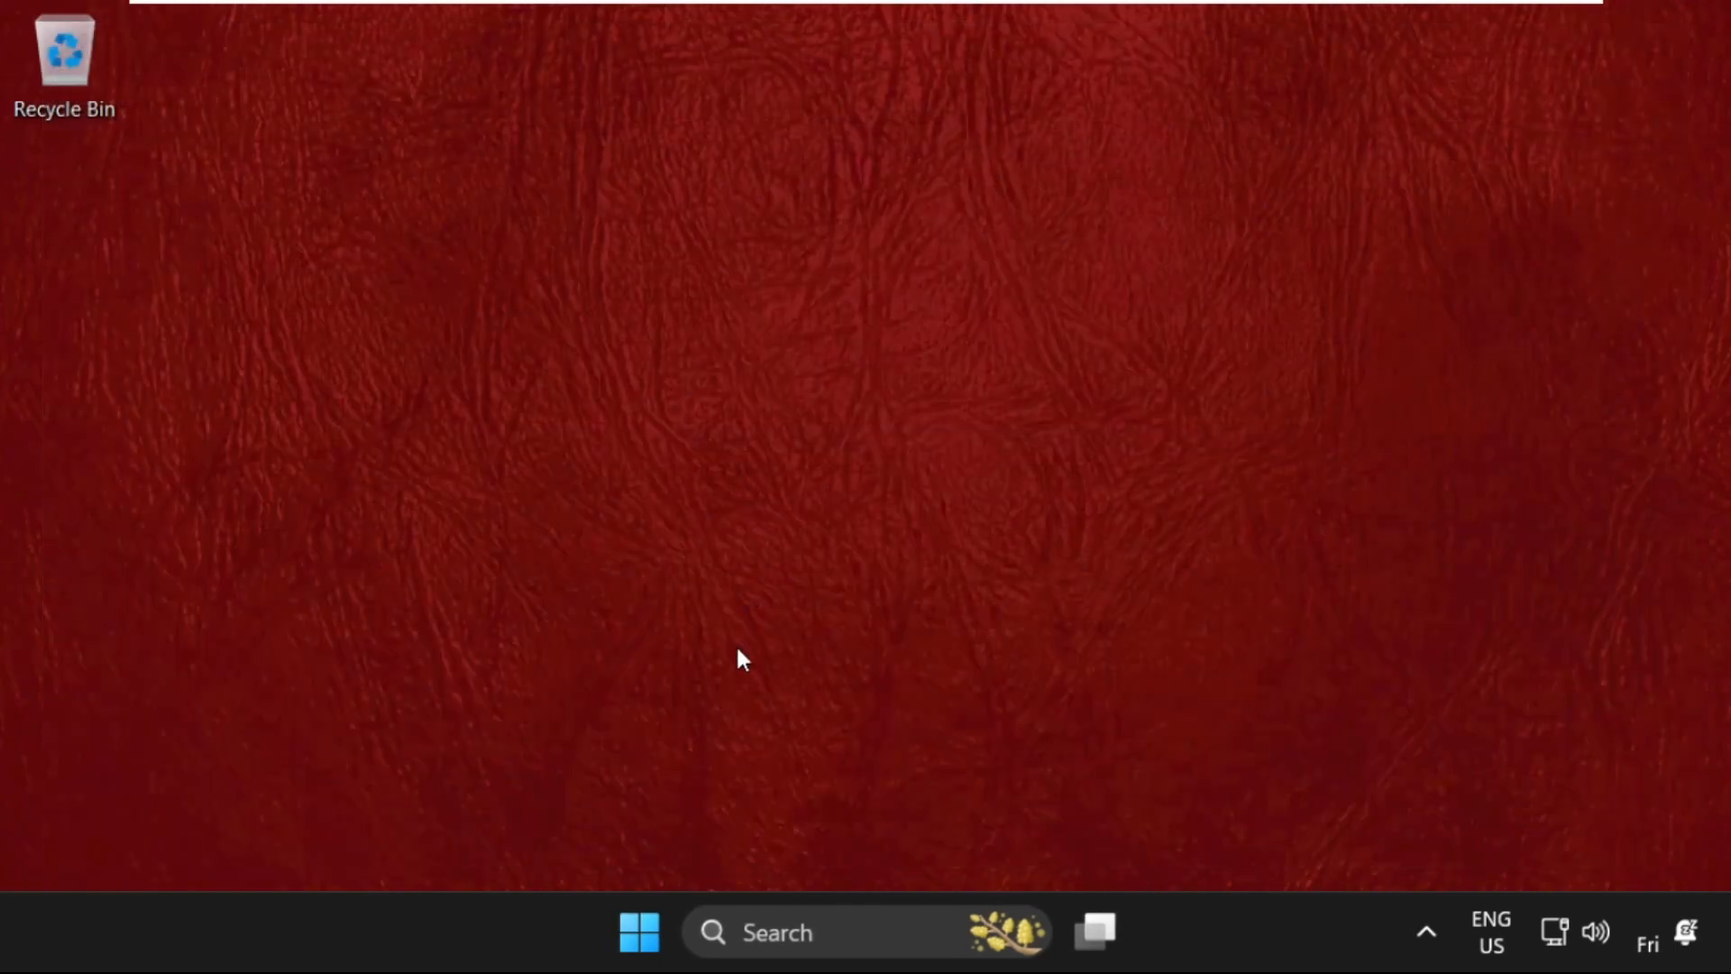
{"action": "mouse_move", "coordinate": [707, 420]}
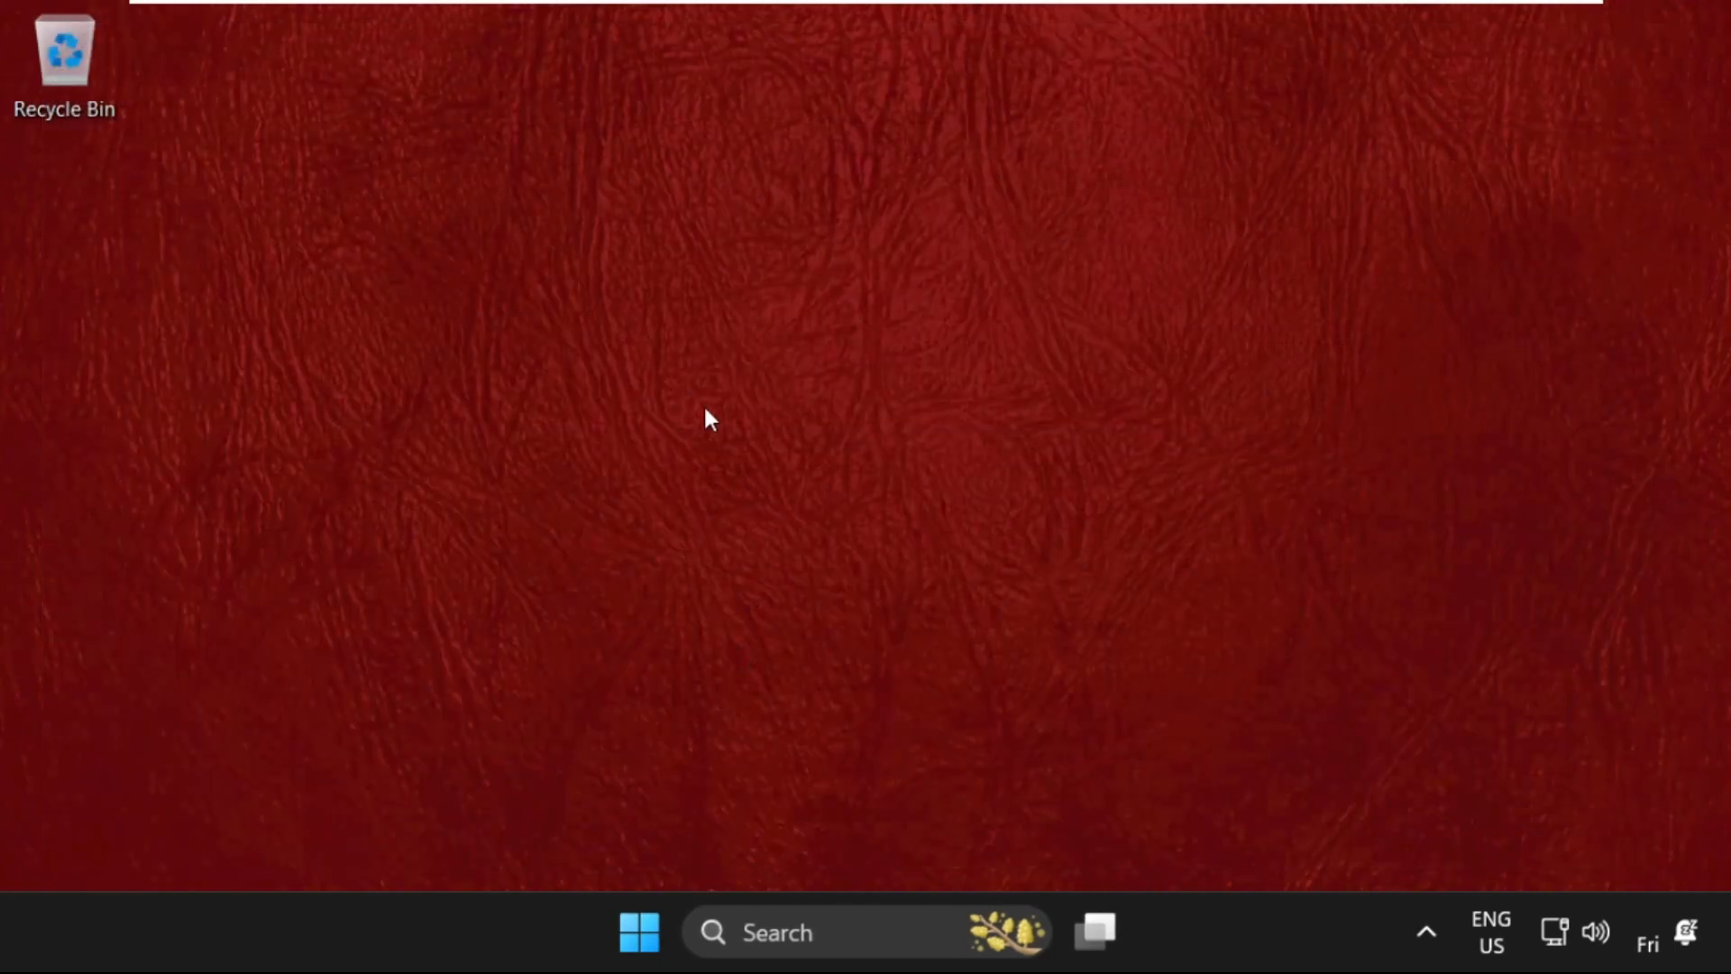
{"action": "mouse_move", "coordinate": [502, 315]}
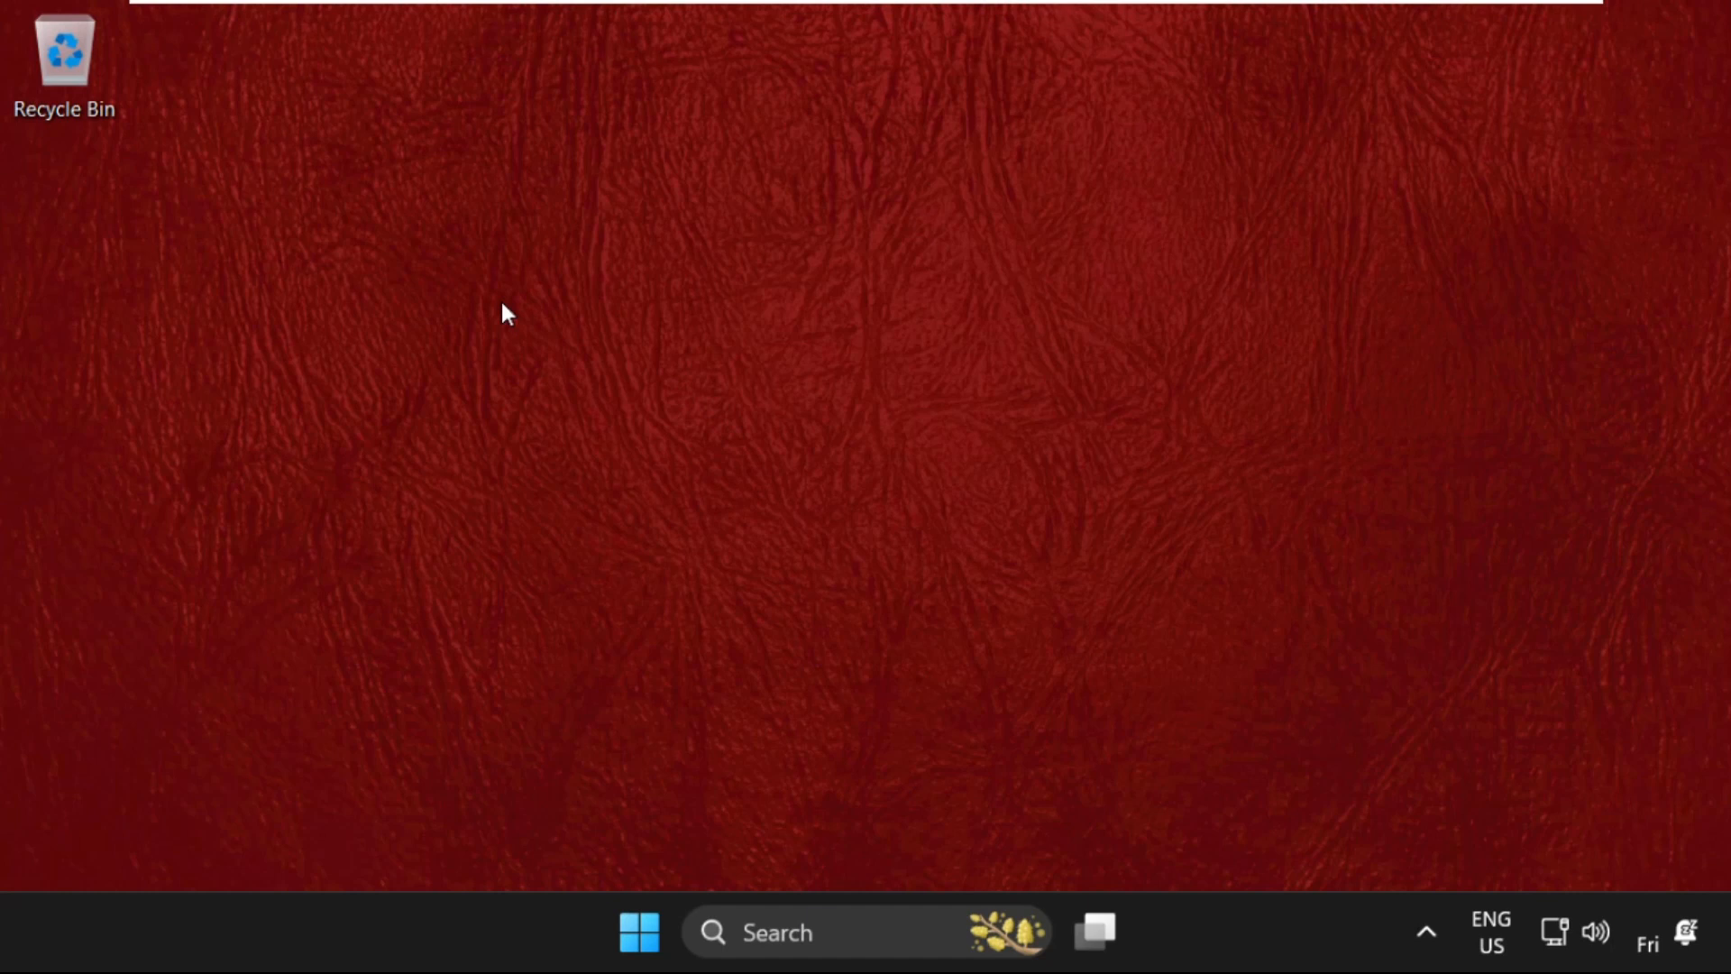